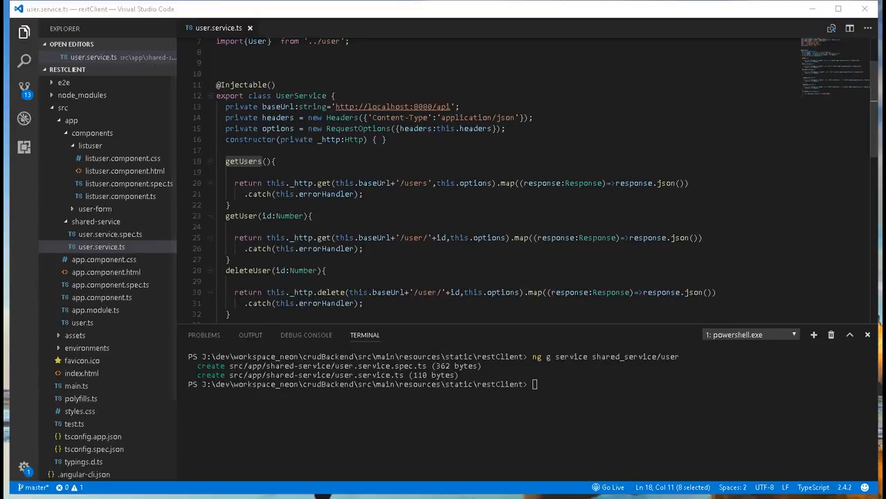
mouse_move(244, 161)
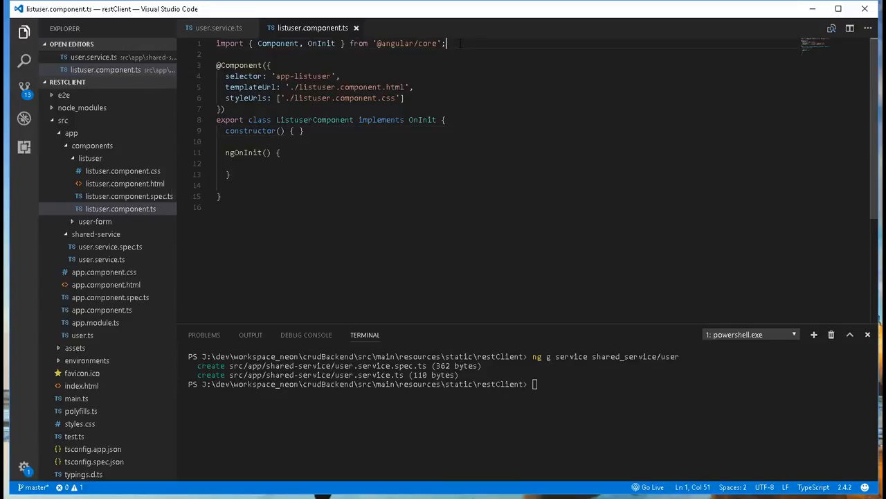
Add an import of UserService from the shared service's user.service file
key("enter")
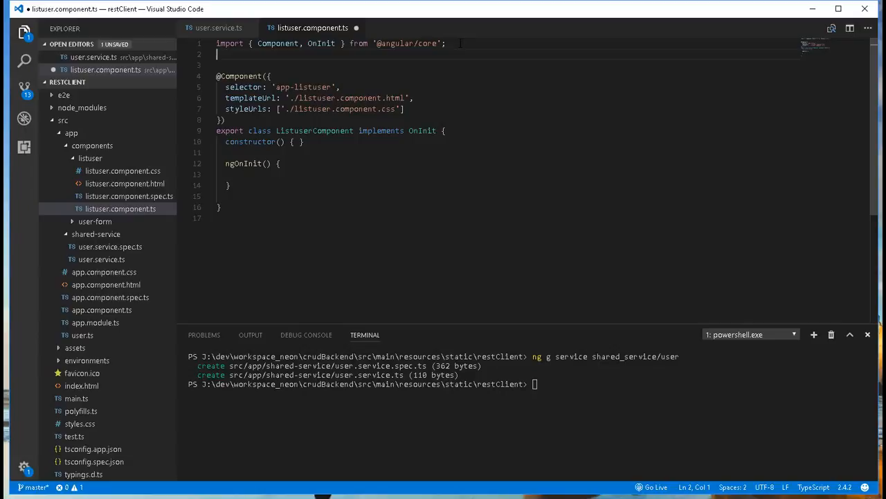
type("import")
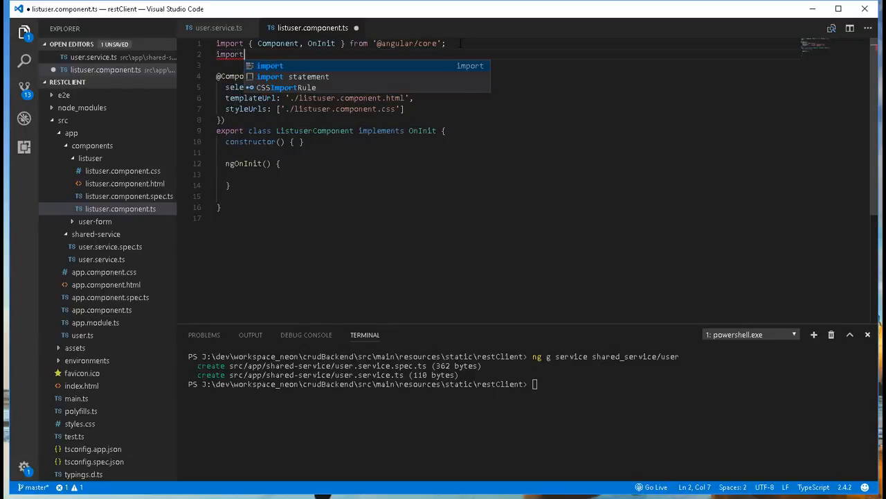
type("{UserService")
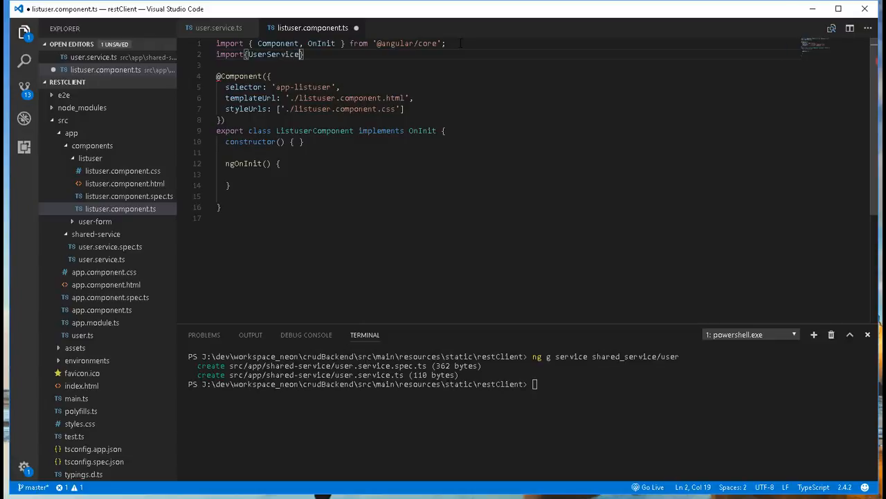
type("from '..")
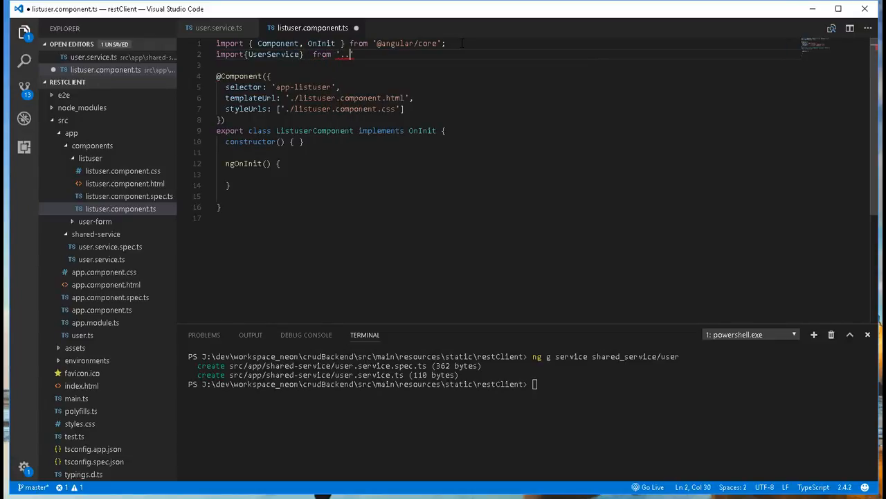
type("/../sh")
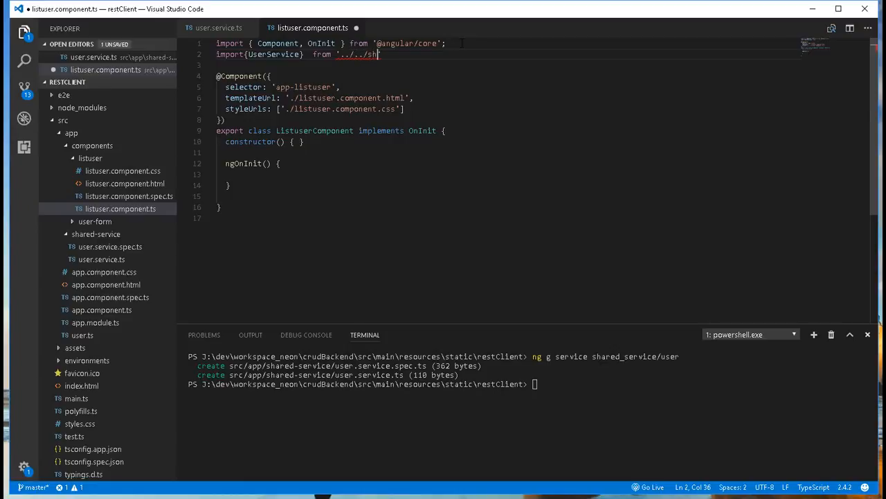
type("ared-service'")
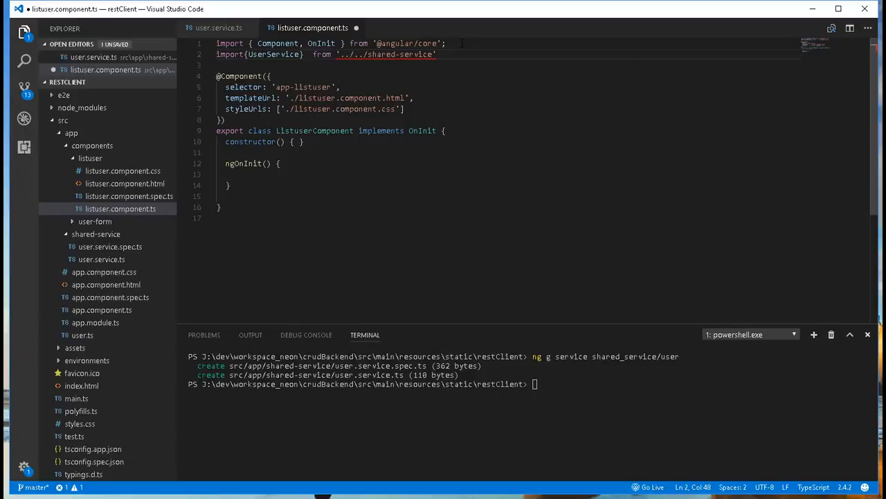
type("/user.service")
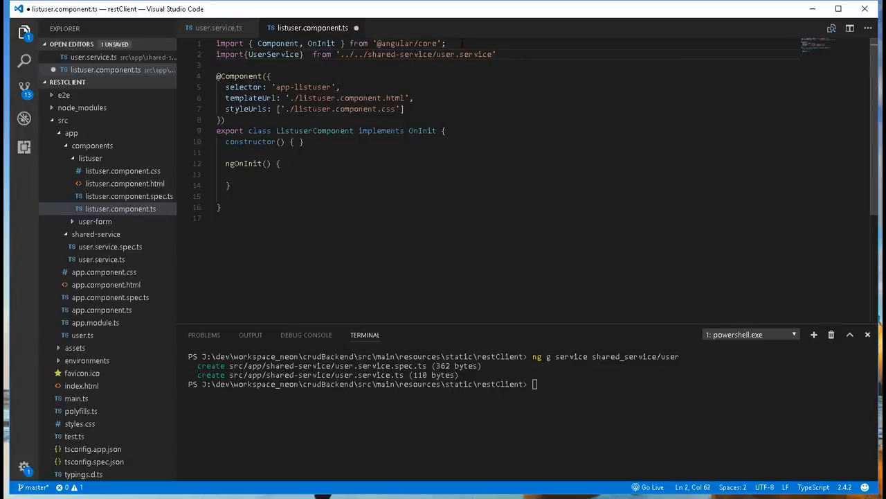
Import User from the user model and save listuser.component.ts
type("import{")
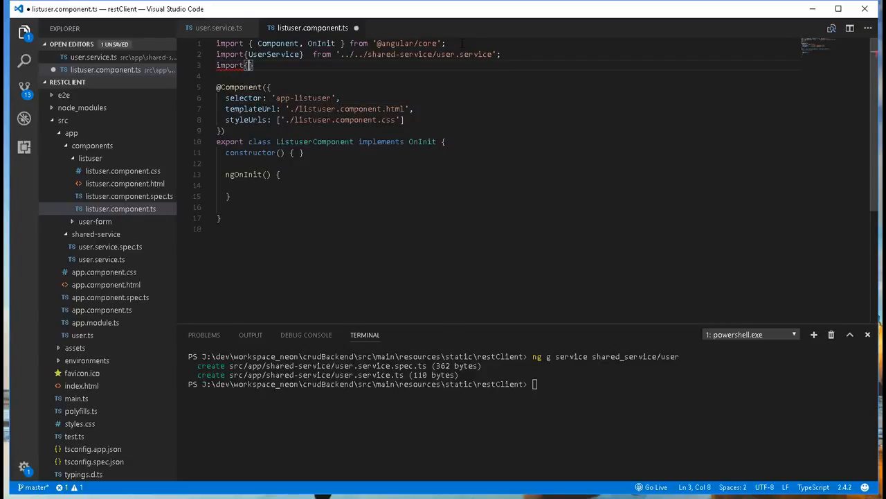
type("User")
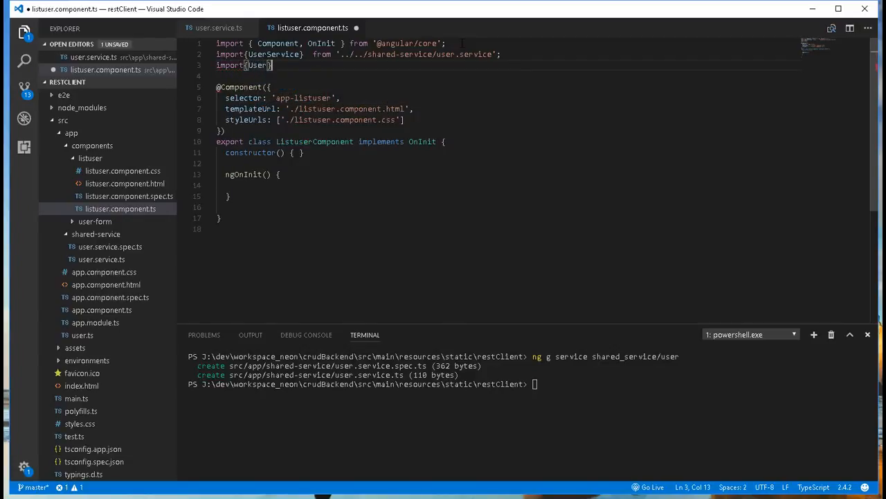
type("from '../..'")
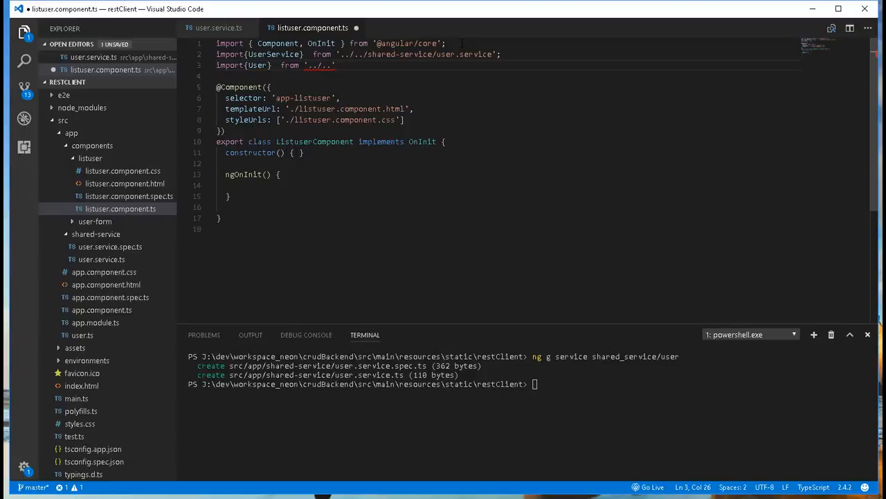
type("user")
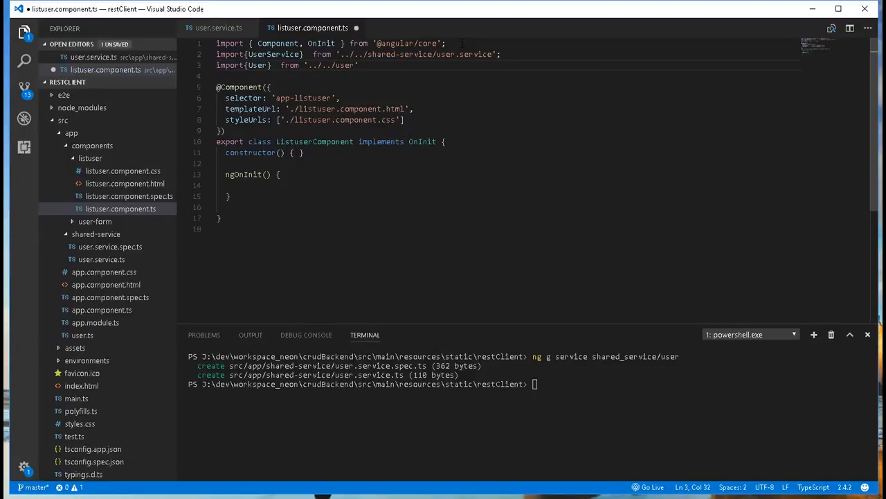
key("ctrl+s")
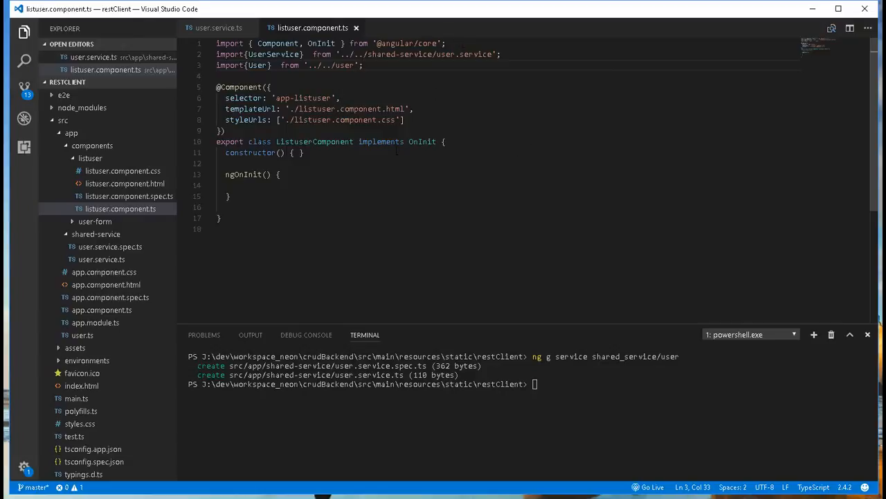
Declare 'private users:User[];' inside the ListuserComponent class
key("Enter")
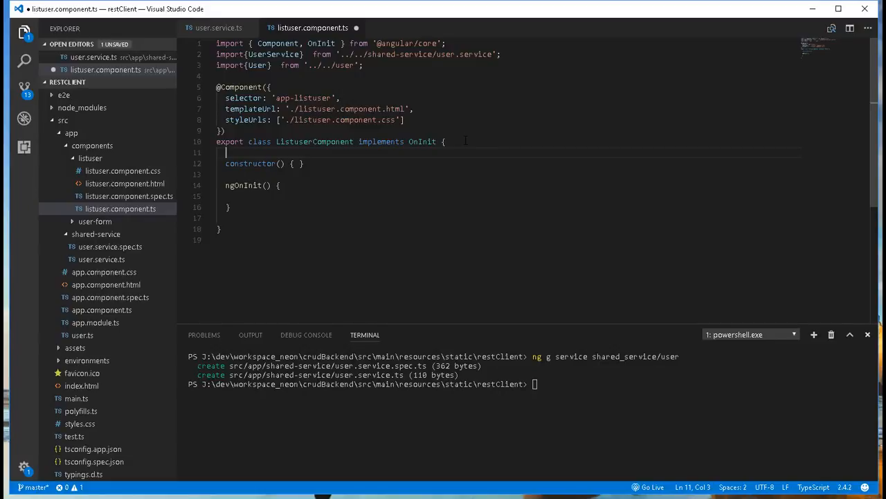
type("private ue")
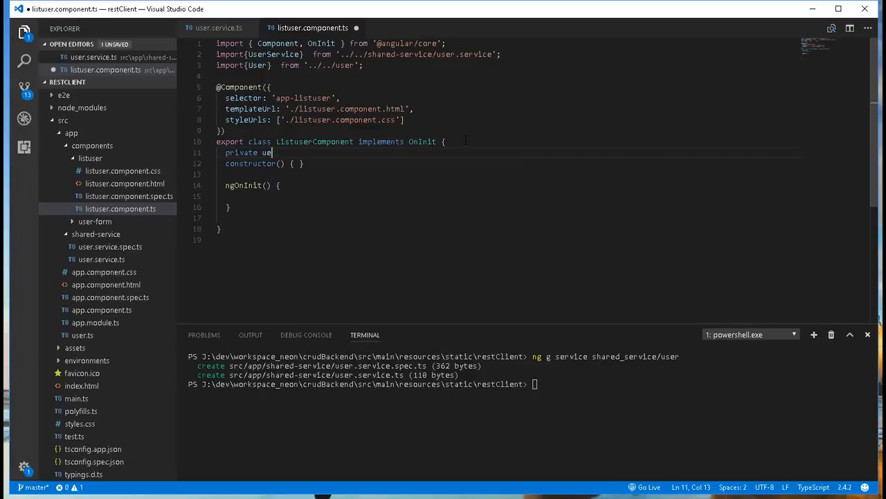
type("sers:User[")
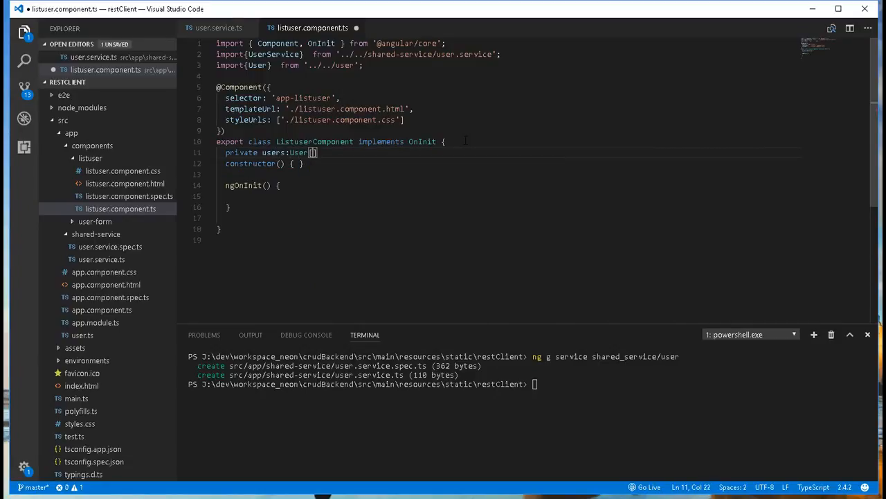
type(";")
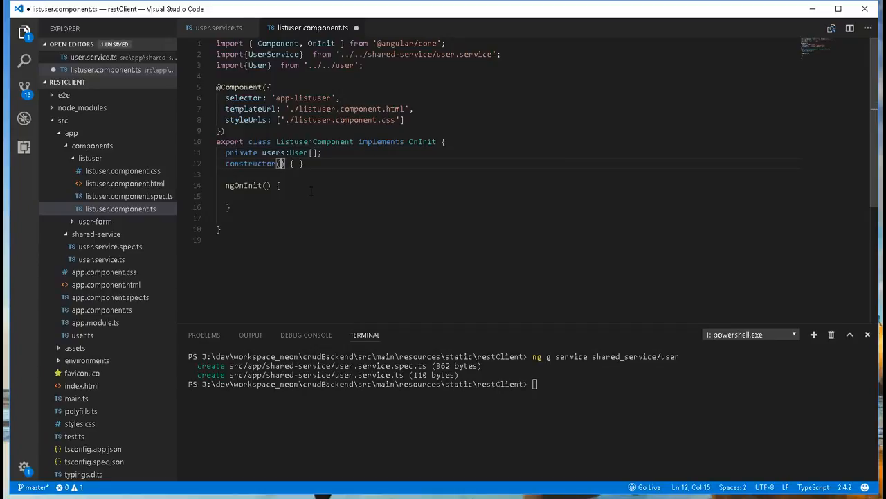
Inject 'private _userService:UserService' in the constructor and save
type("private")
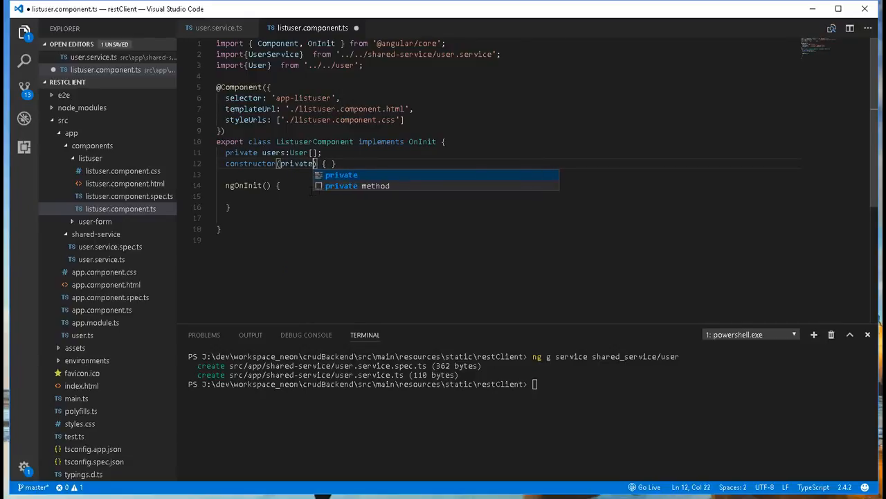
type("_u")
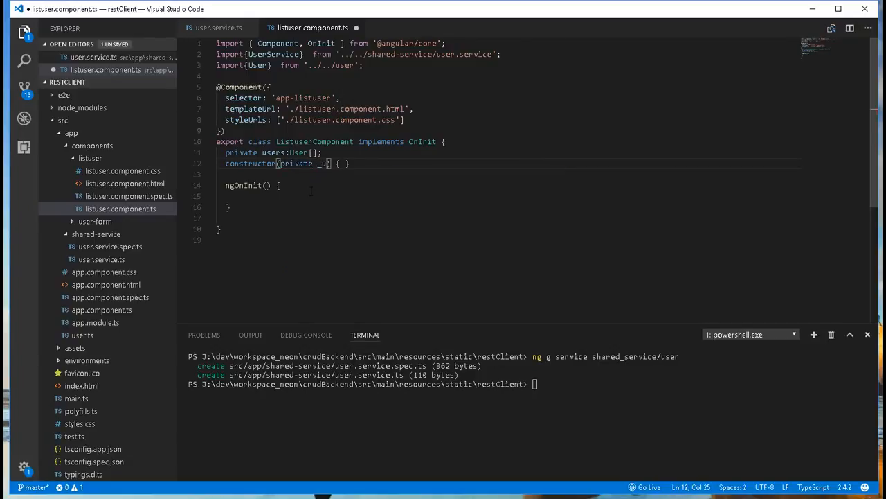
type("userServ")
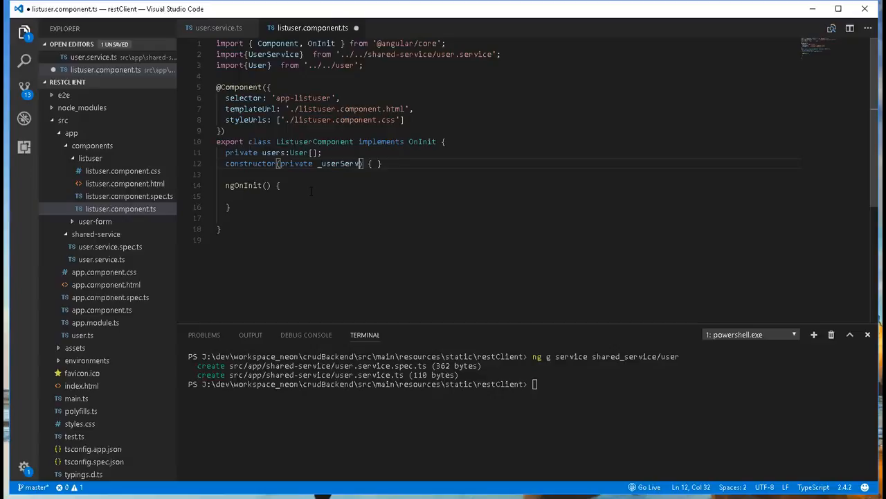
type(":Use")
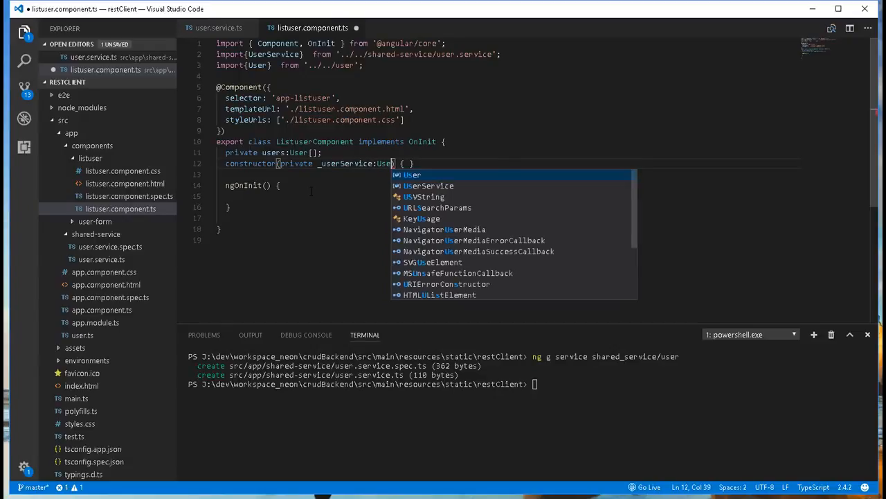
type("rService")
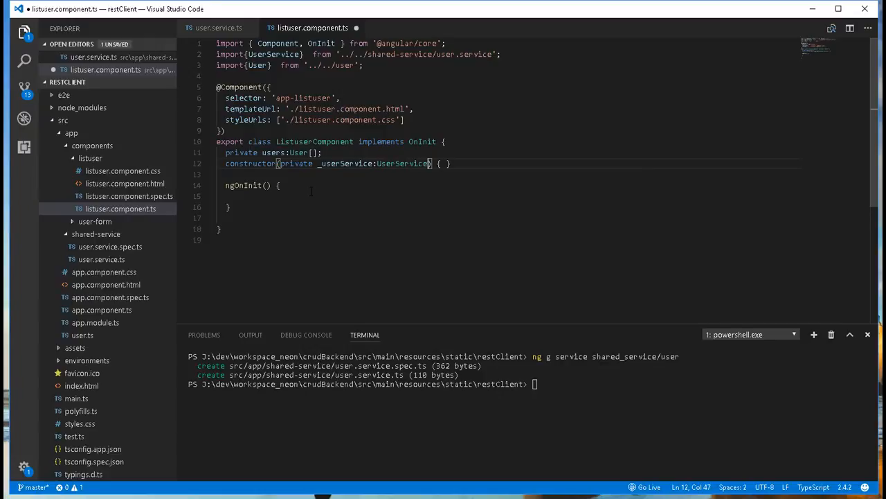
key("ctrl+s")
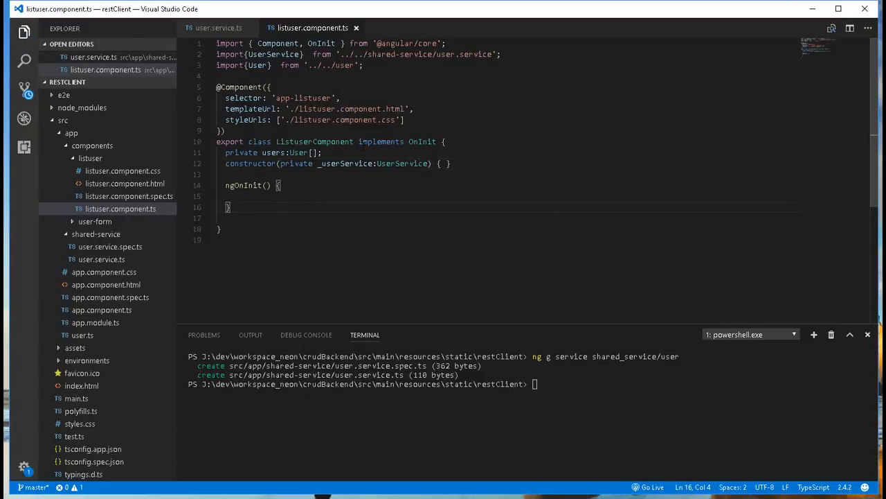
In the ngOnInit body, write this._userService.getUsers()
double_click(239, 185)
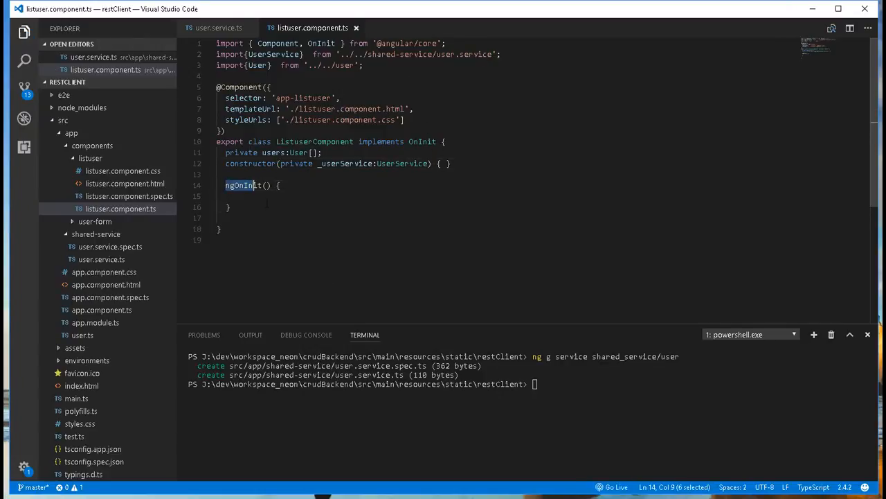
left_click(257, 196)
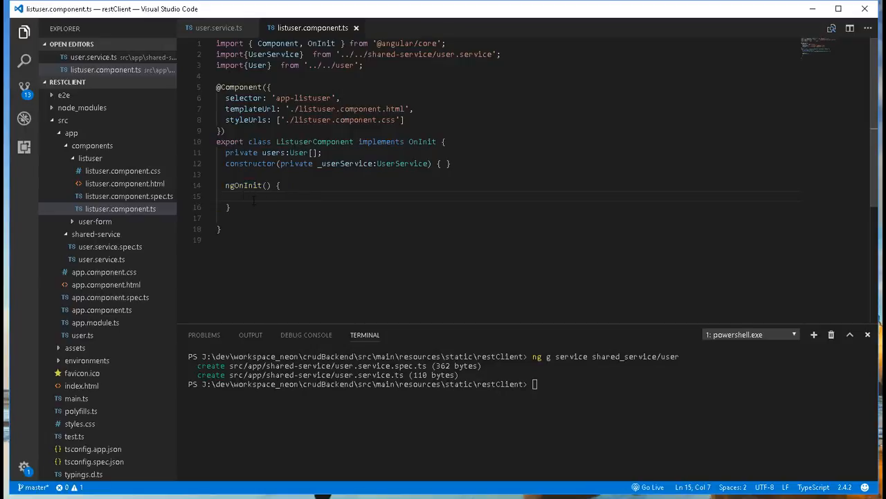
left_click(218, 28)
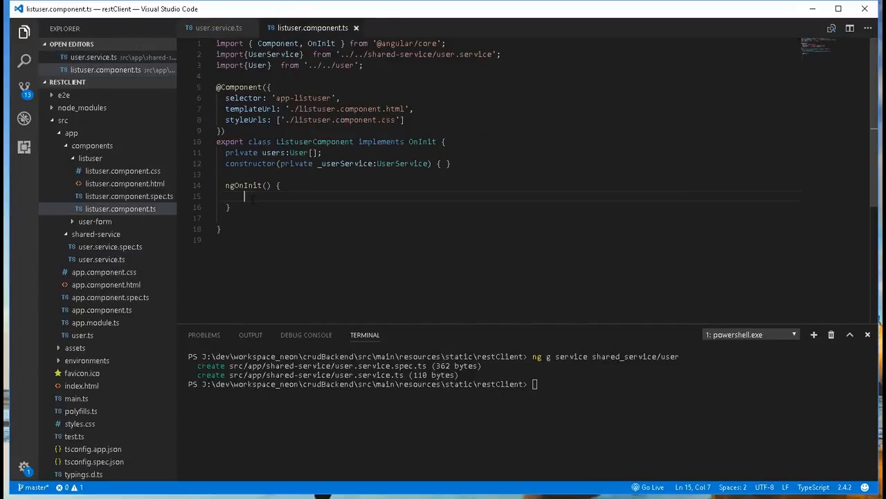
type("this")
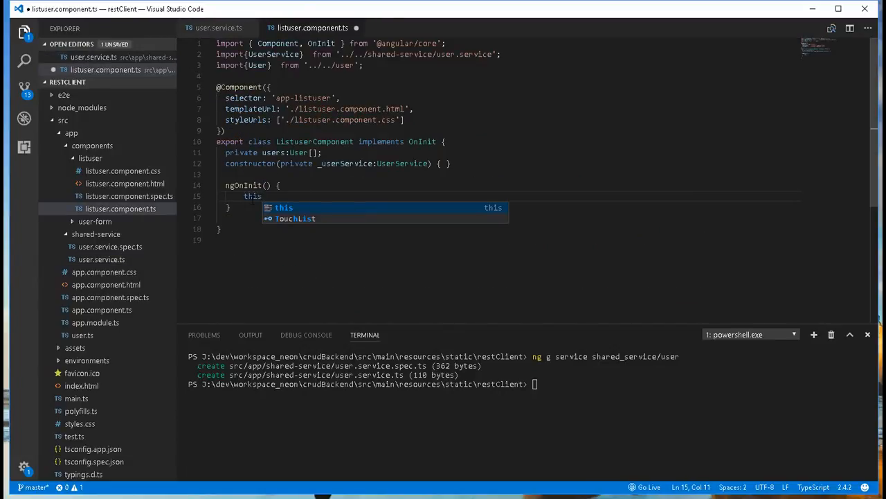
type(".")
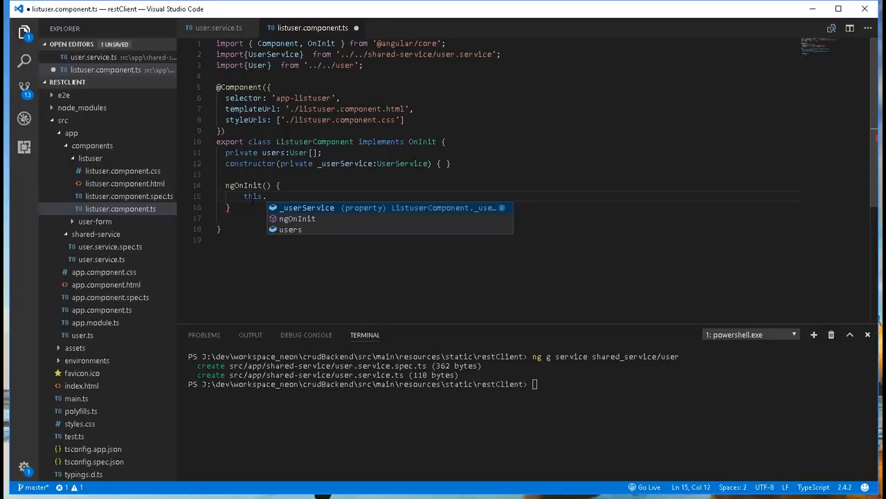
type("_userService.getUsers")
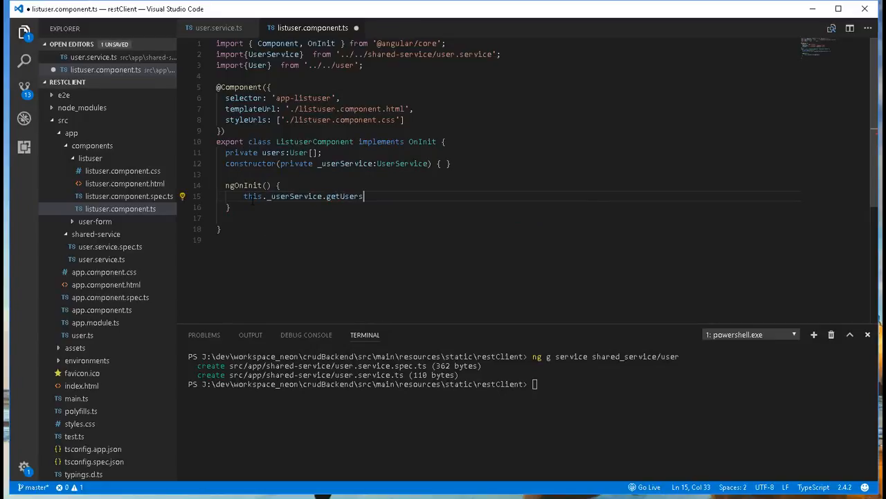
type("()")
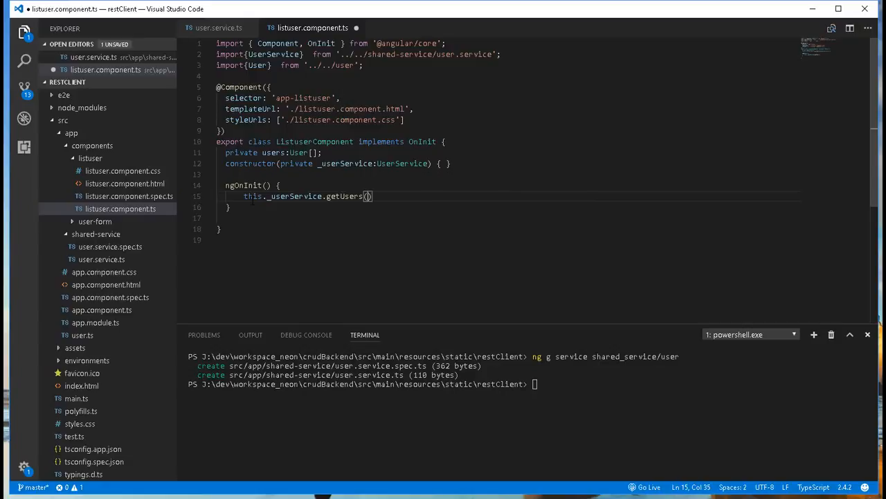
Chain subscribe with a users callback calling console.log and a started error callback
type(".subscribe")
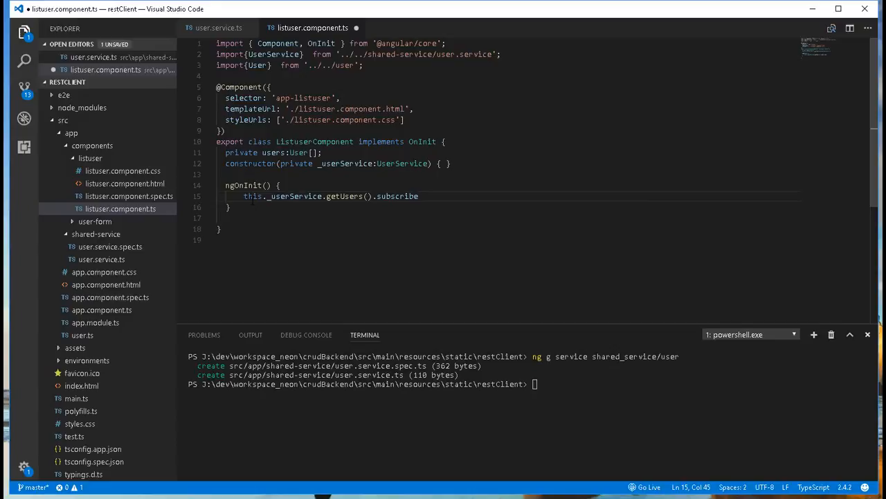
type("((users")
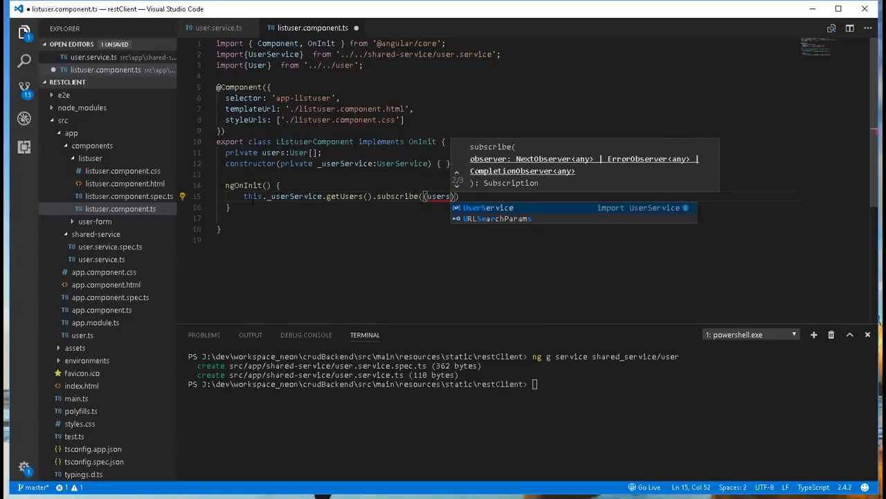
type("=>")
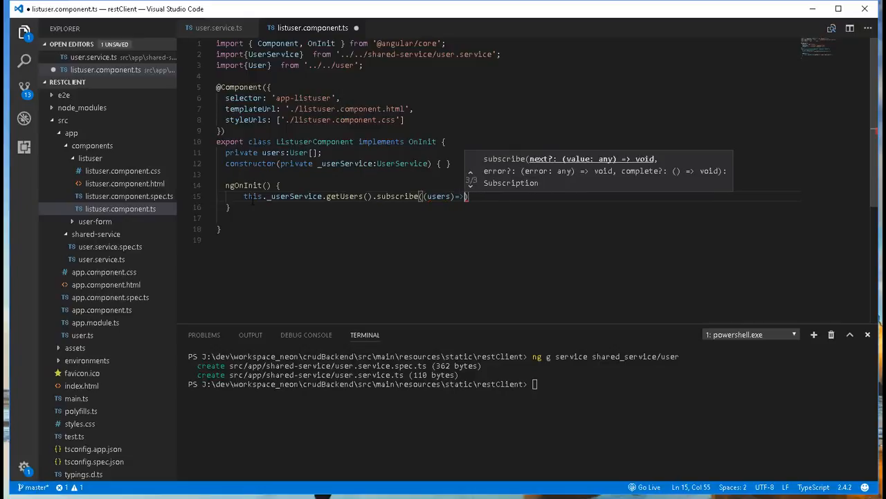
type("console.log")
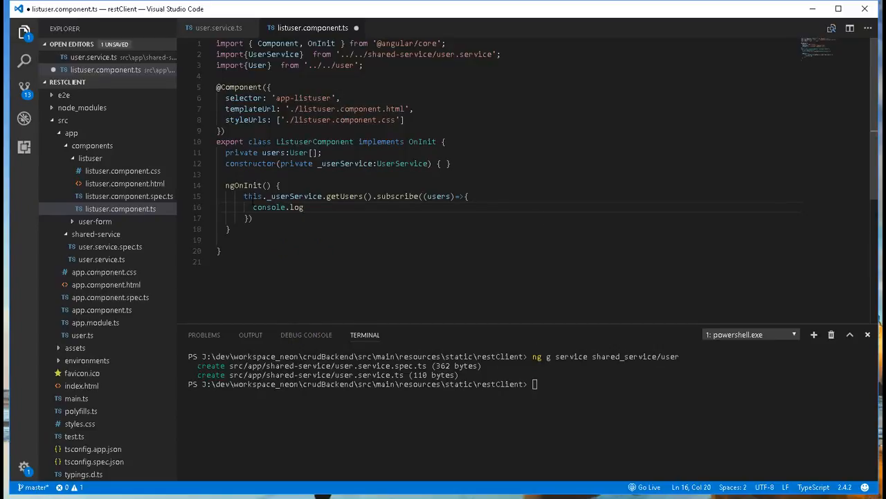
type("(users)")
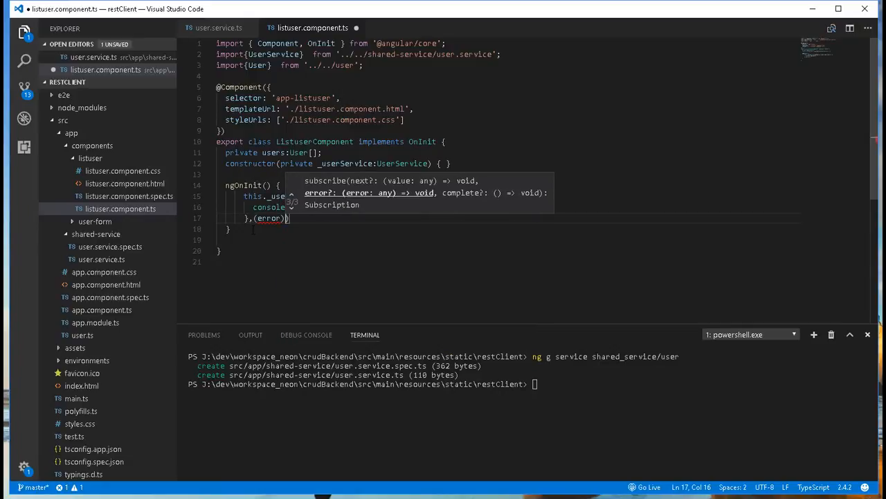
type(">")
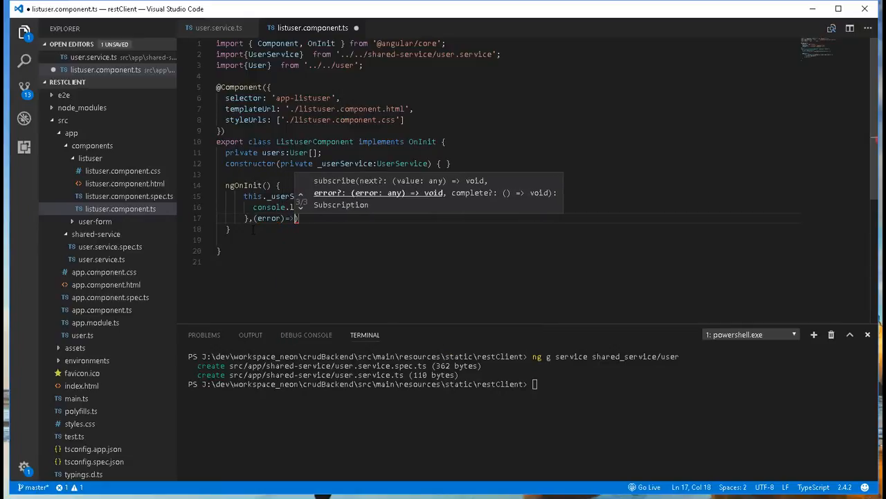
type("co")
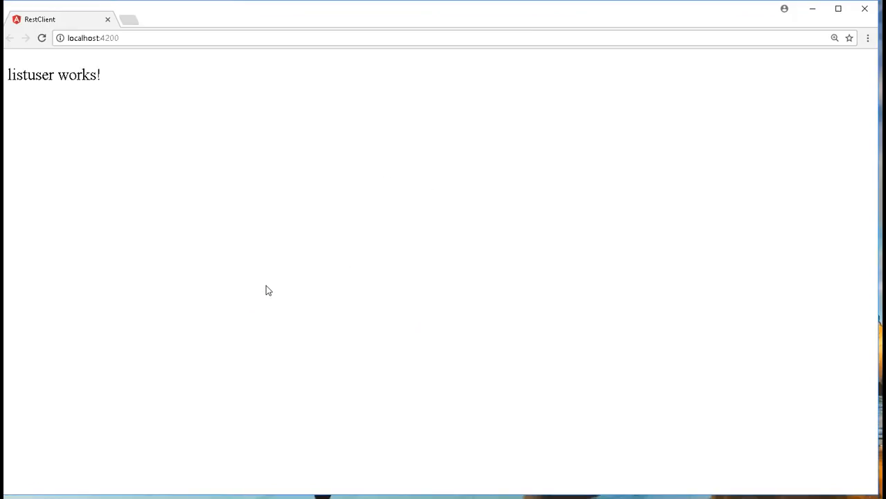
mouse_move(639, 336)
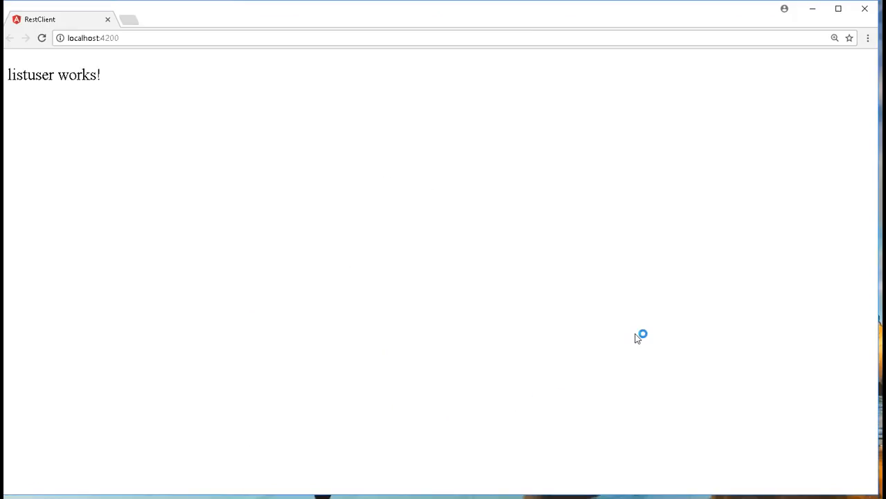
Show Chrome's DevTools console with the 403 Access-Control-Allow-Origin errors, resizing the panel
key("F12")
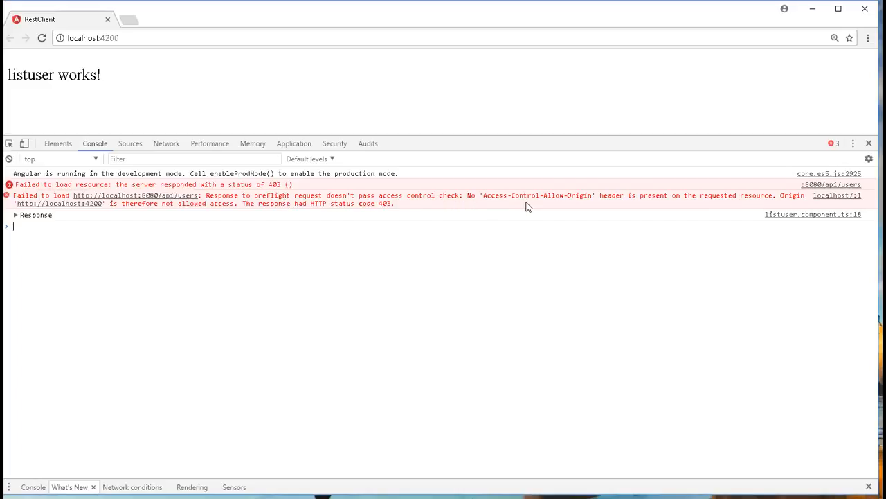
mouse_move(566, 202)
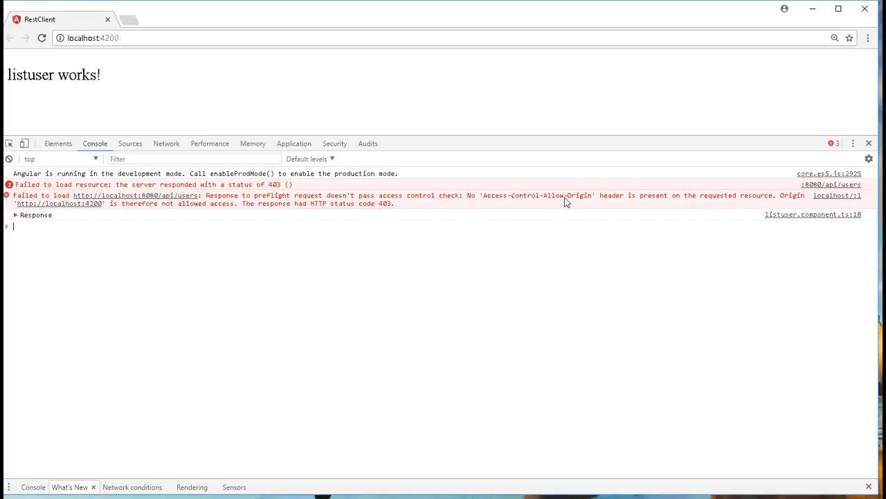
left_click_drag(443, 137, 444, 230)
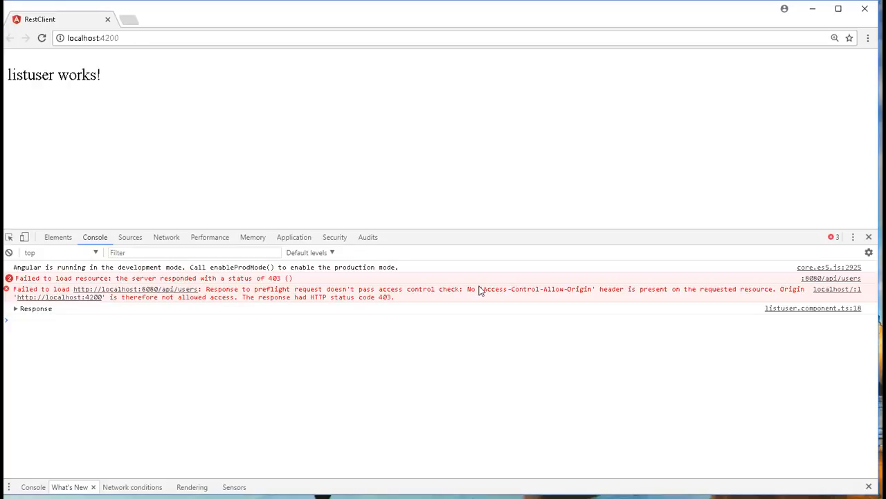
mouse_move(515, 300)
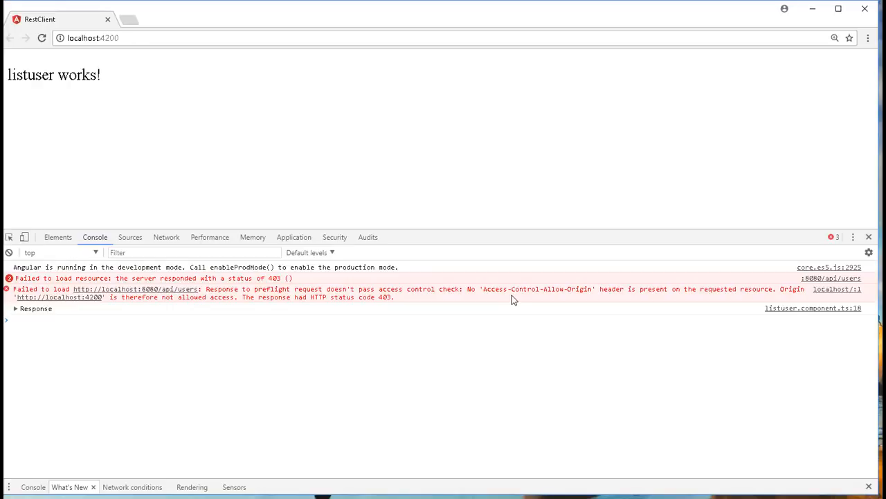
mouse_move(318, 130)
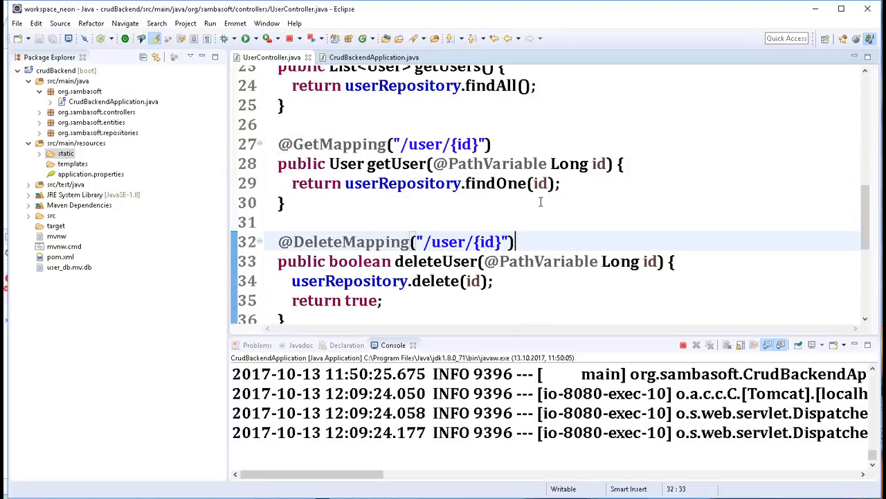
scroll("up", 3)
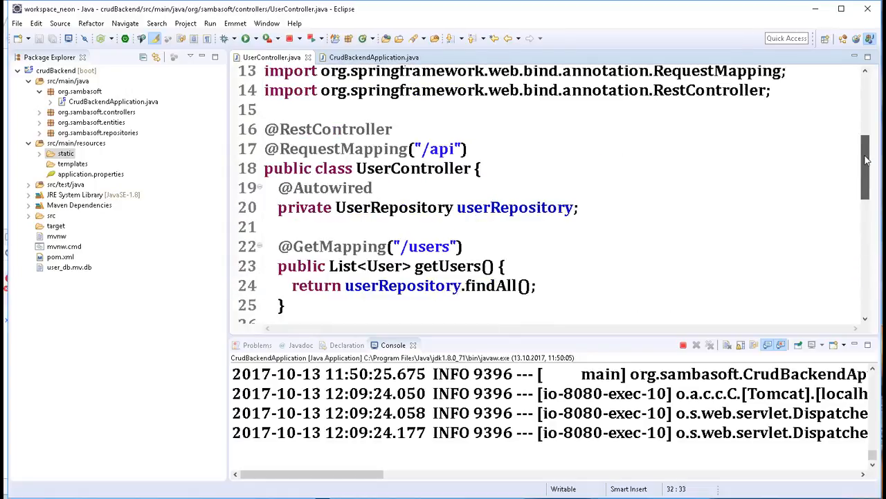
scroll("up", 3)
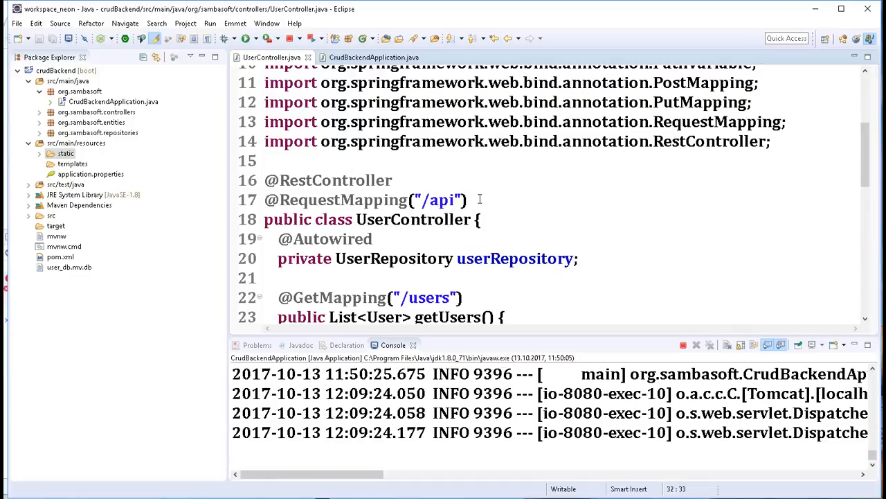
key("Return")
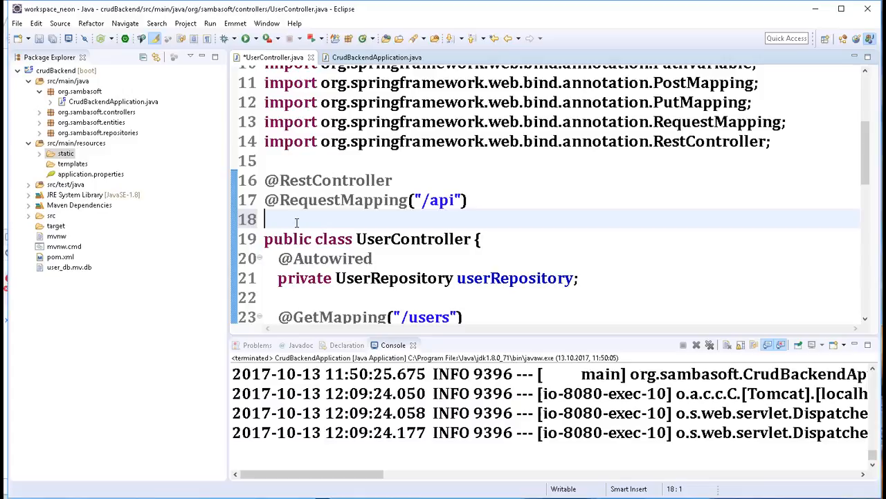
type("@")
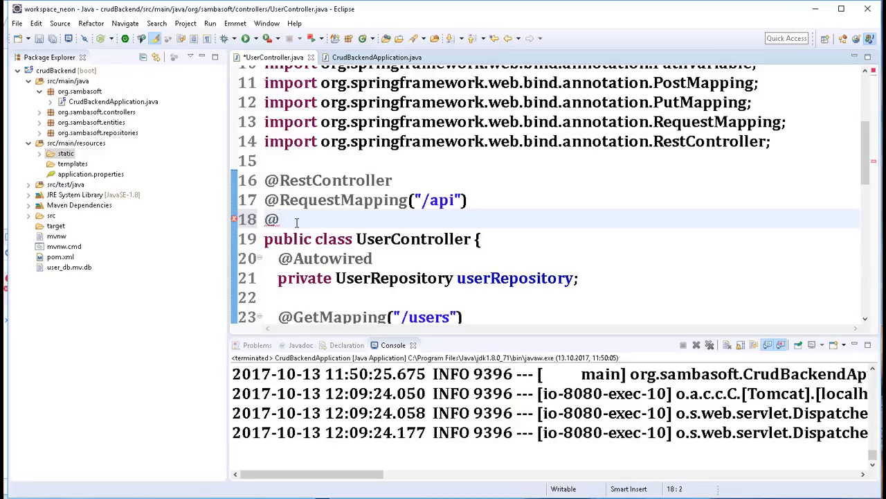
type("CrossOrigin()")
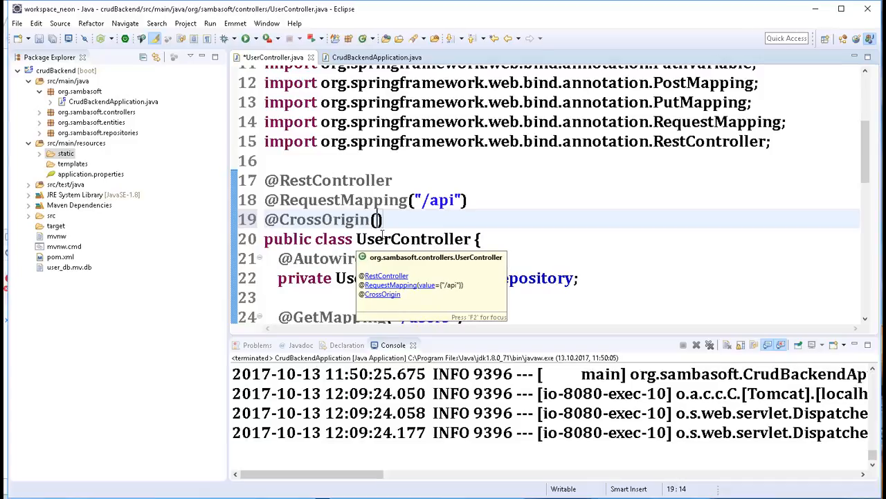
type("origins")
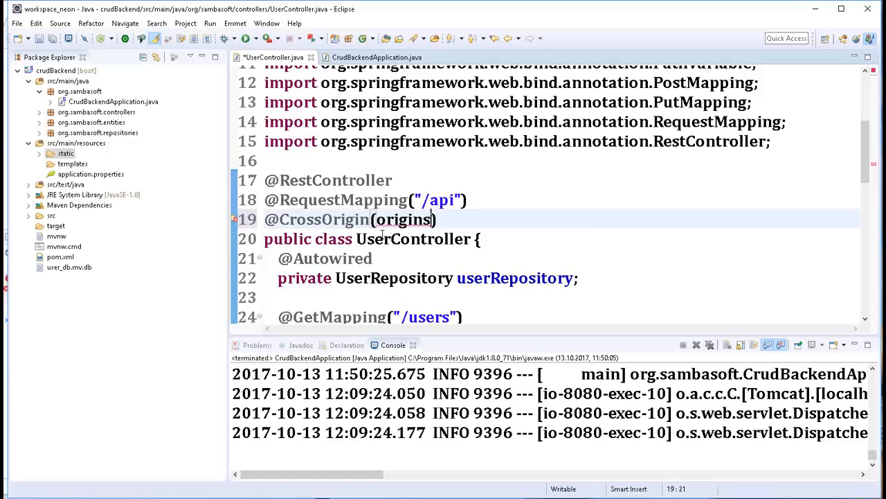
type("=\"http:lo")
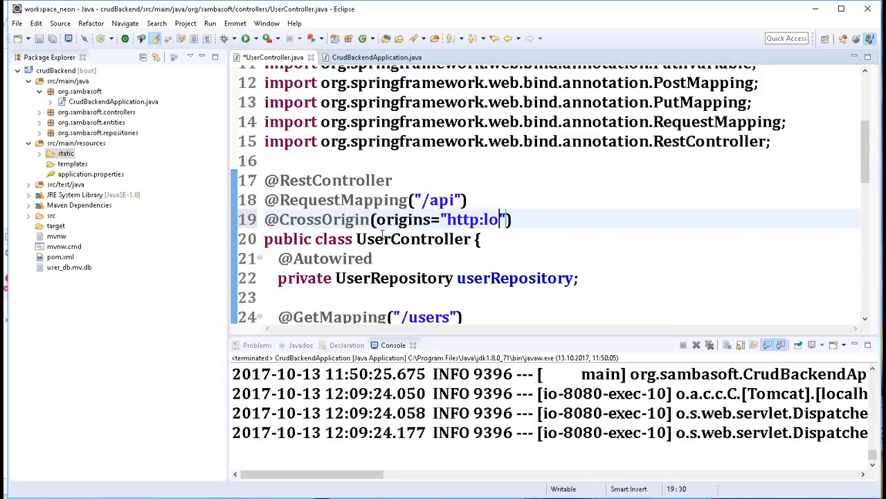
type("://")
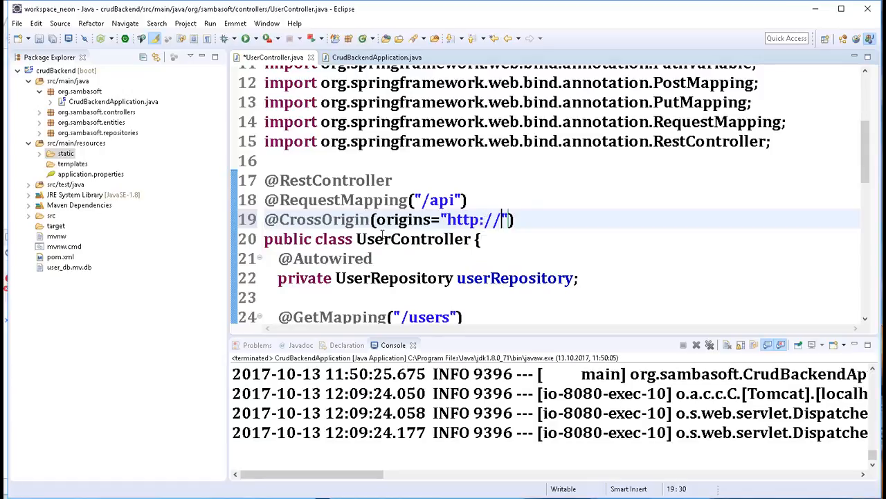
type("localhost")
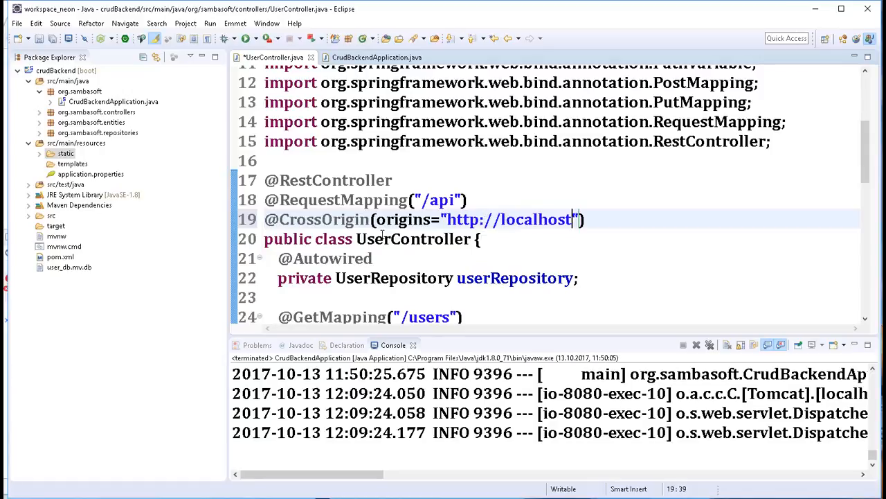
type(":420")
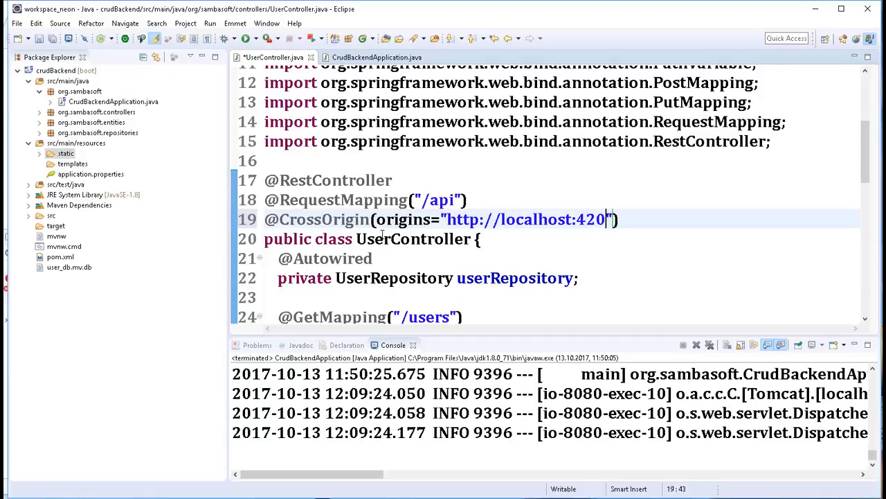
type("0")
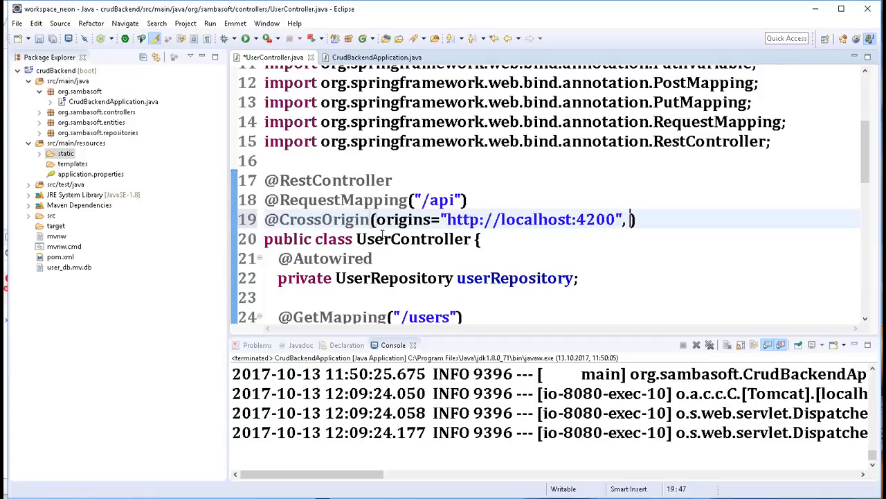
Add allowedHeaders="*" to the annotation and save UserController.java
type("allow")
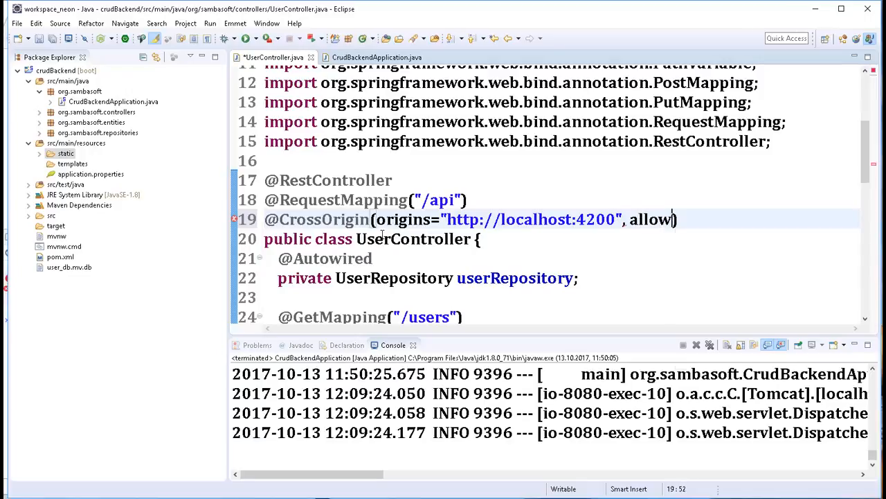
type("allow")
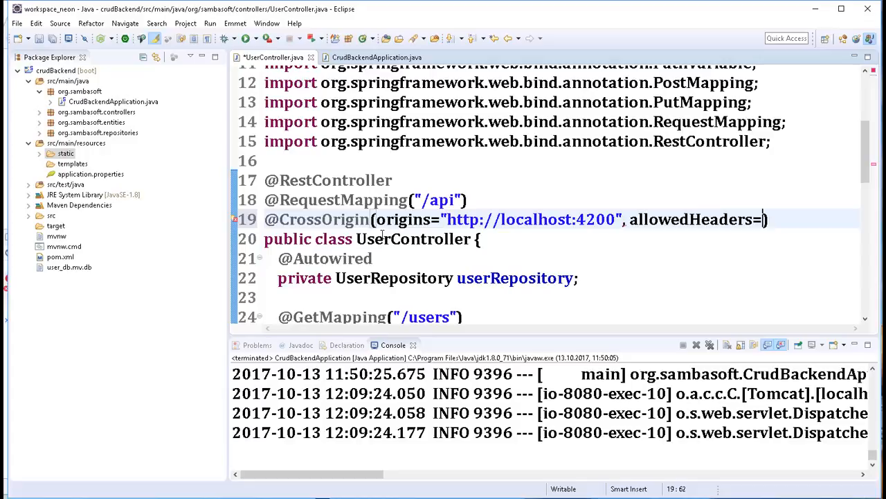
type("\"\"")
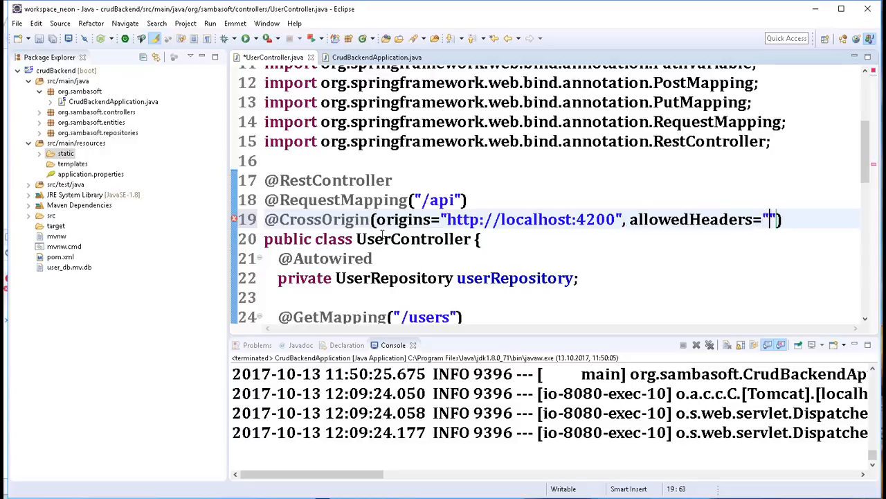
type("*")
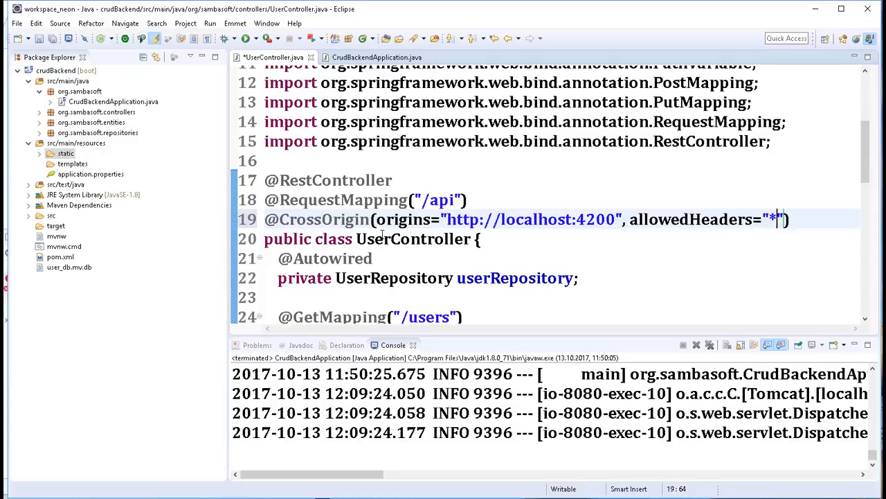
key("ctrl+s")
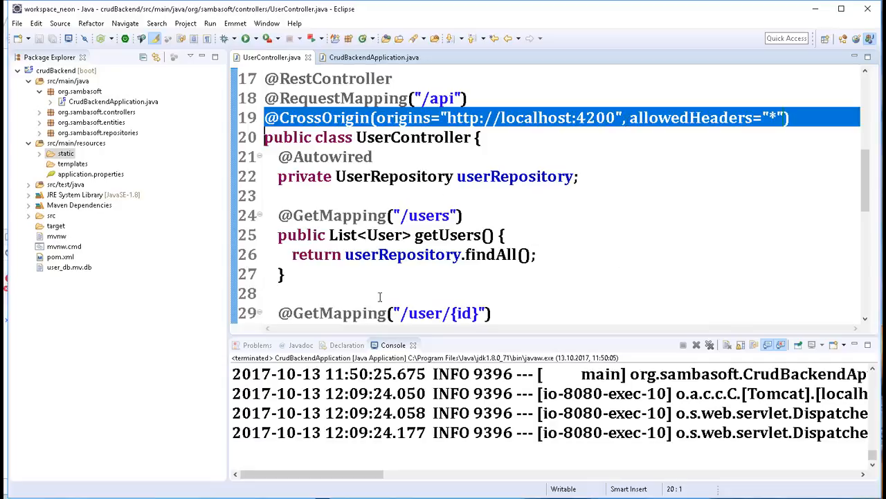
scroll("down", 3)
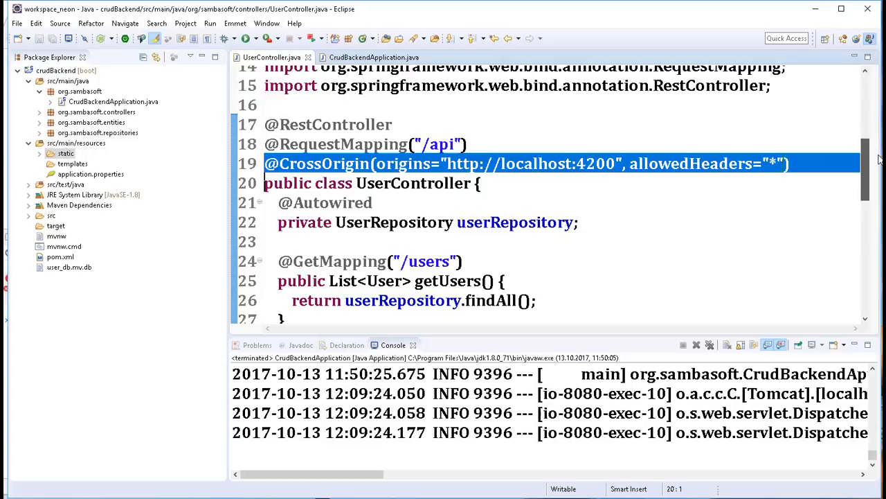
scroll("down", 3)
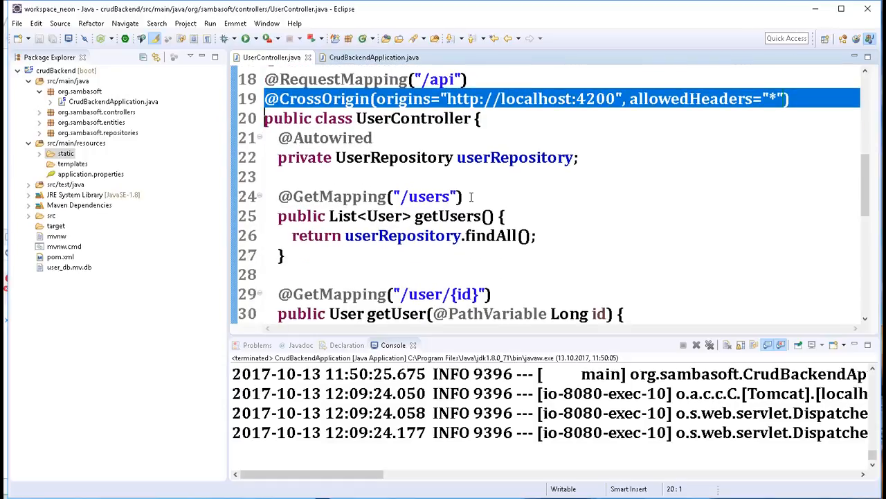
left_click(465, 195)
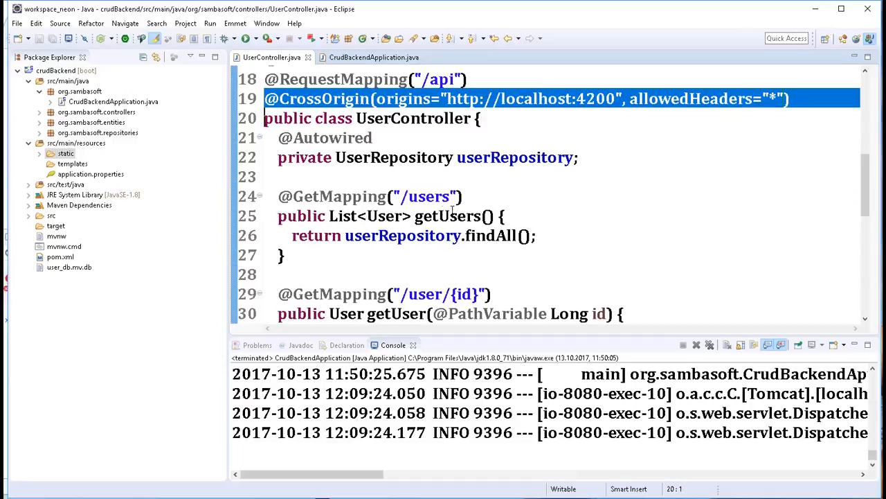
left_click(514, 175)
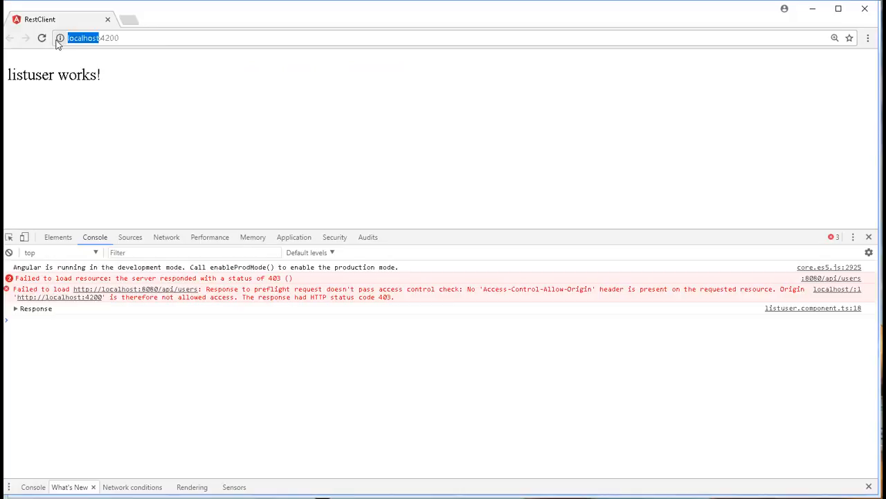
Reload the app and confirm the console logs an array of three users
left_click(41, 38)
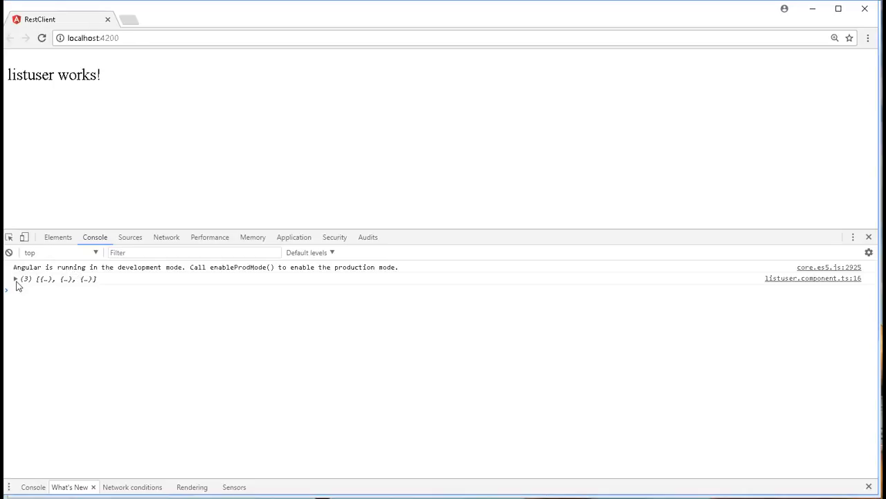
left_click(15, 278)
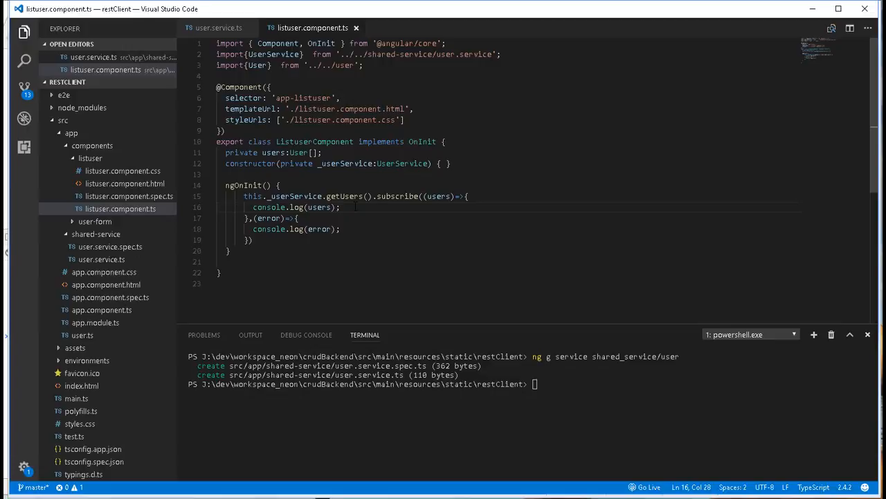
Add 'this.users=users;' after console.log, save, and open listuser.component.html
double_click(273, 152)
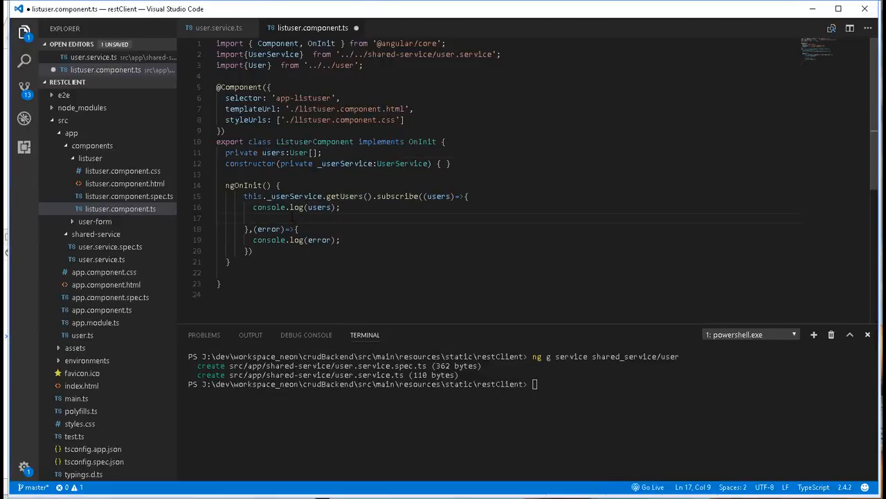
type("this")
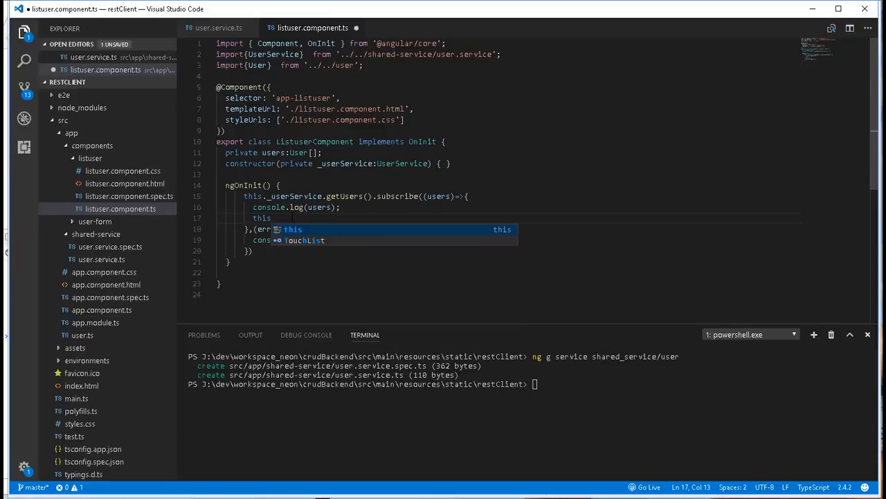
type("users=u")
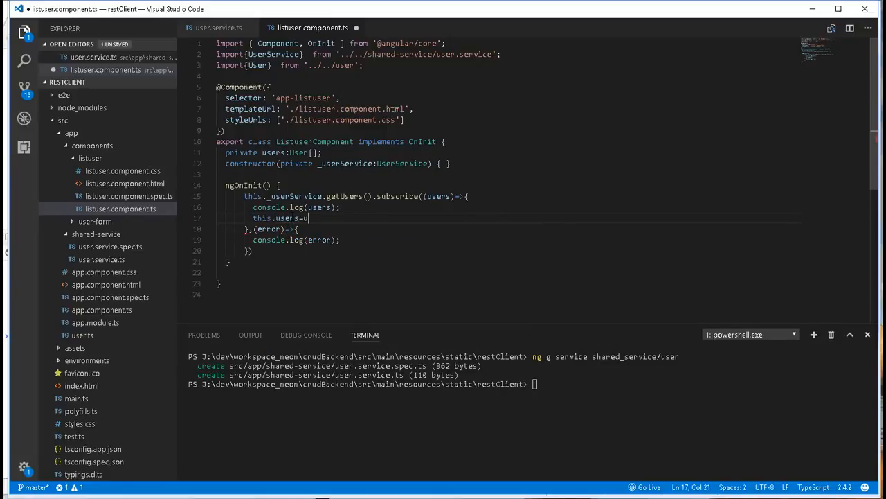
type("sers;")
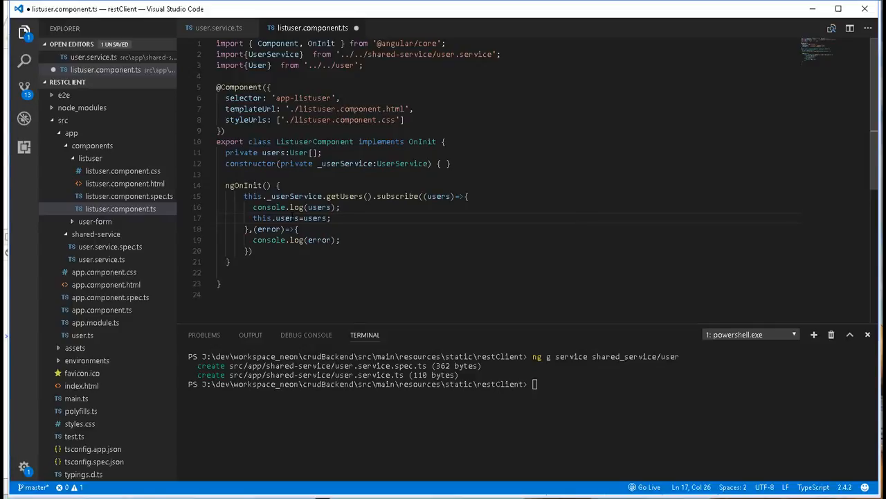
key("ctrl+s")
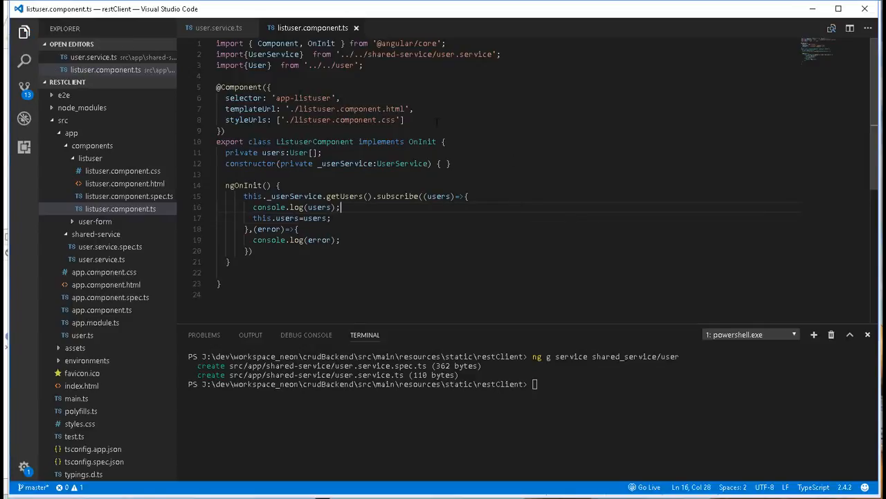
left_click(125, 184)
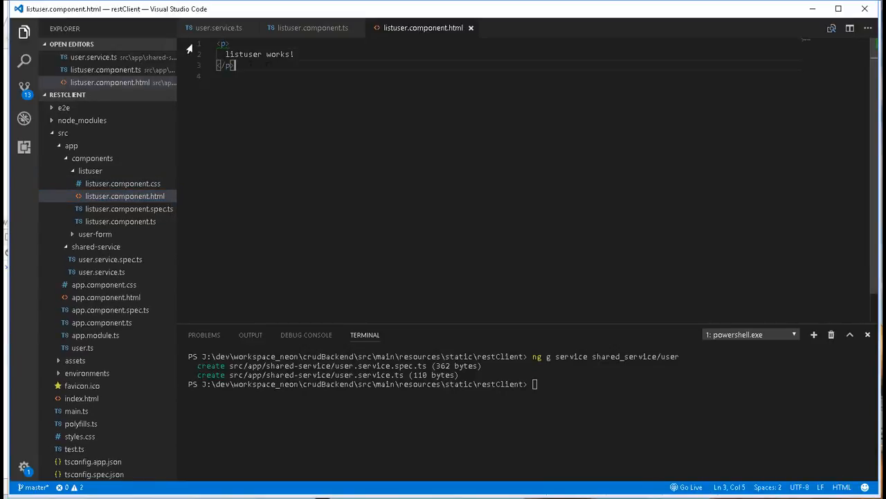
Replace the paragraph with a table: thead with Id, First Name, Last Name, plus a tbody
type("table")
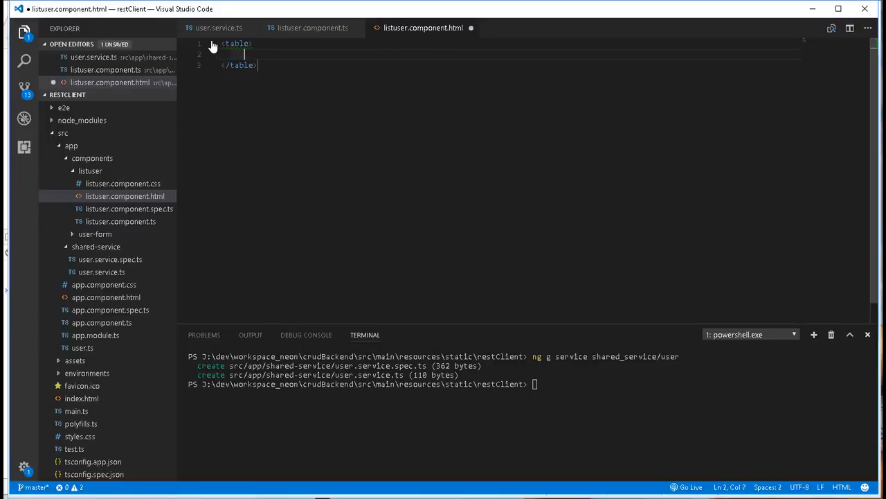
type("teh")
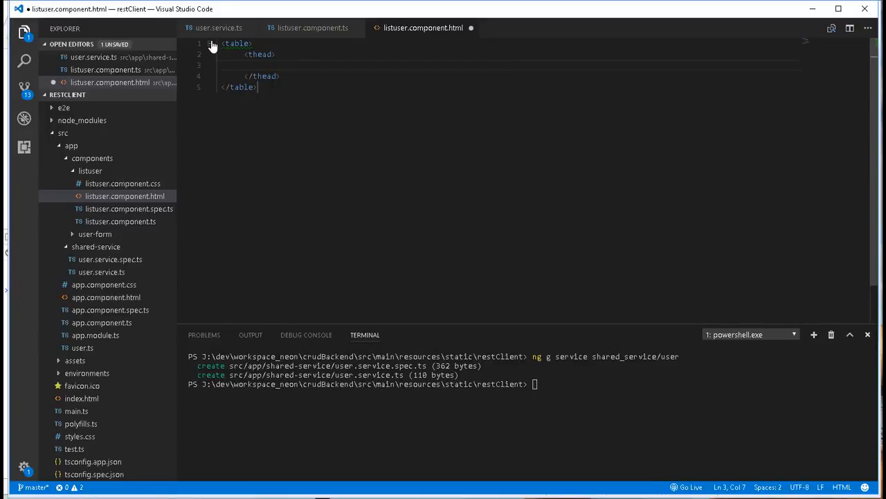
type("<th></th>")
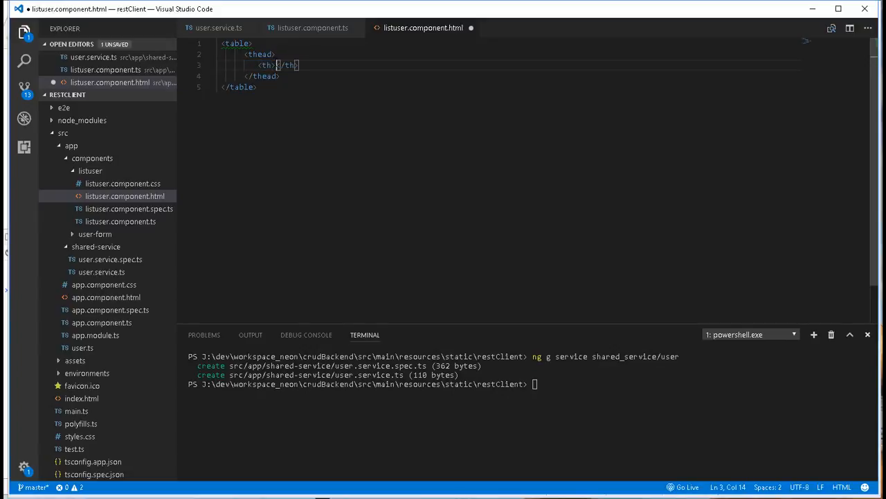
type("Id")
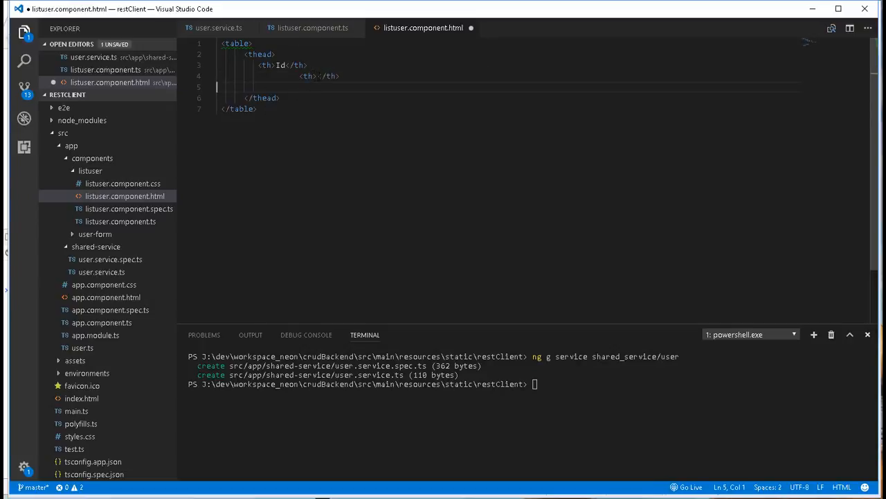
type("F")
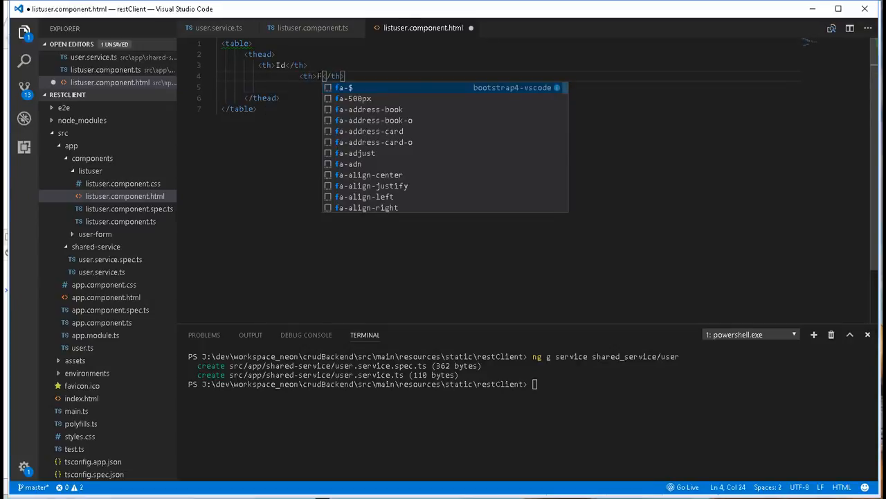
type("irst Name")
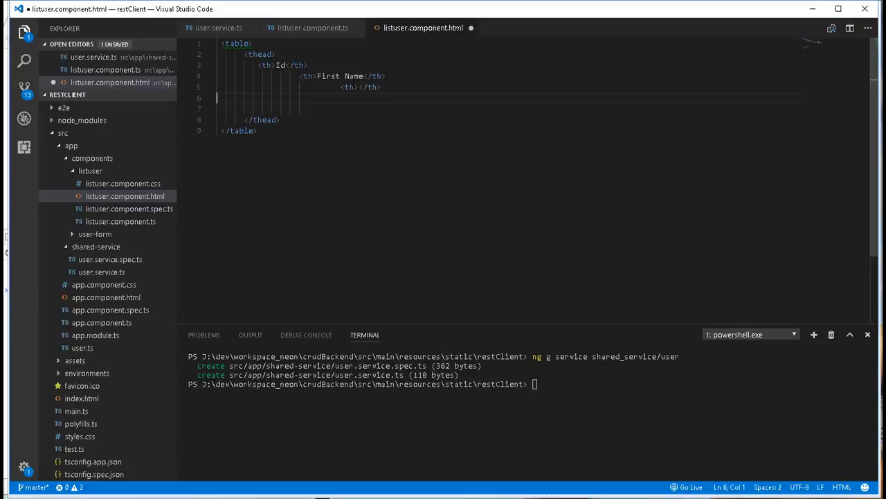
type("L")
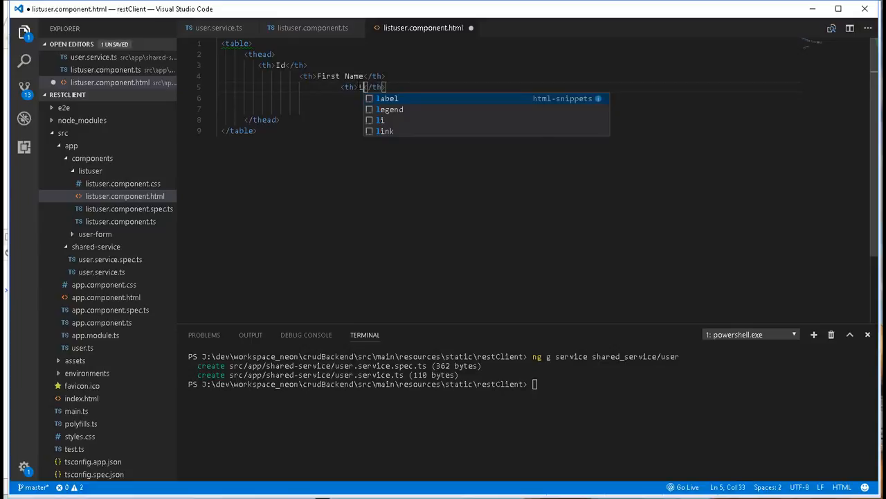
type("ast Name")
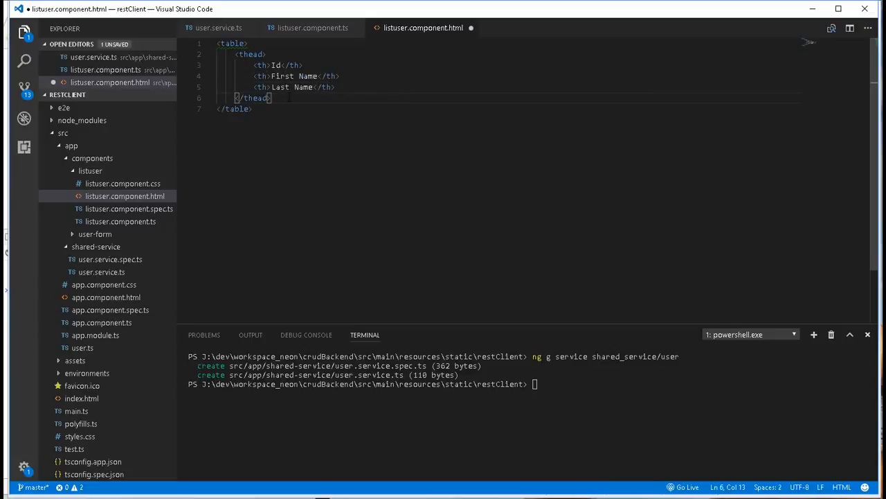
type("tbody>")
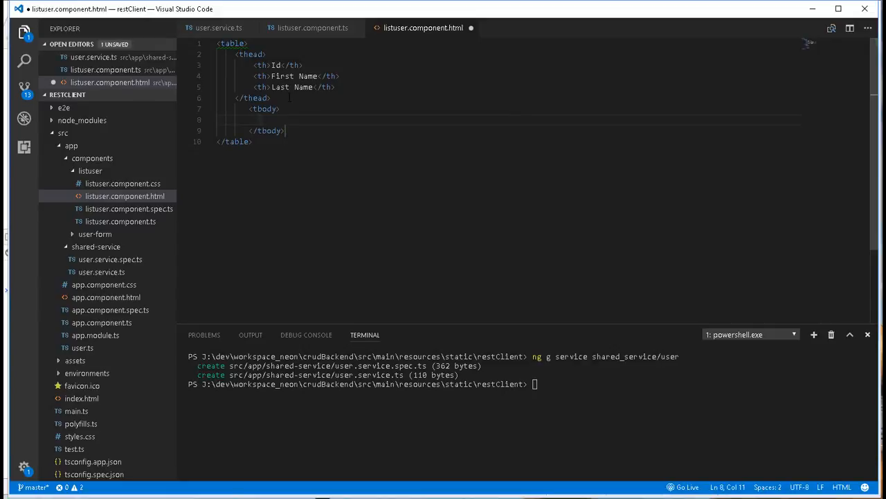
Add a body row with *ngFor="let user of users"
type("tr>")
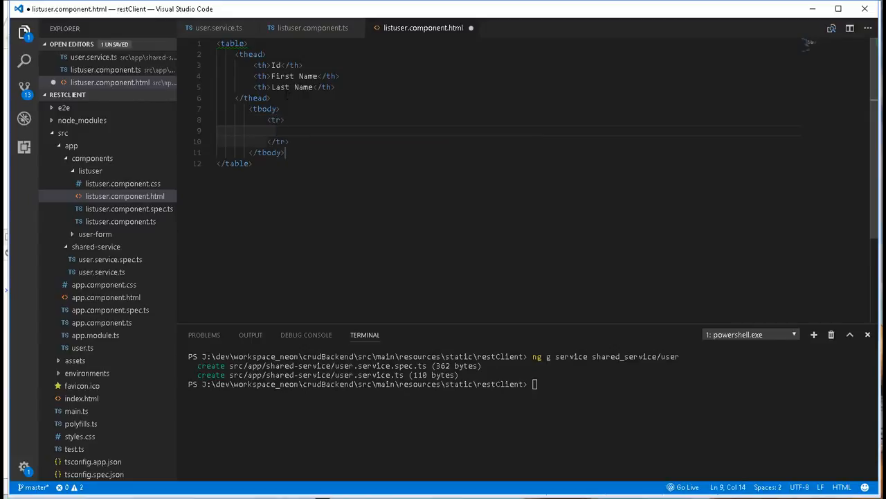
double_click(275, 119)
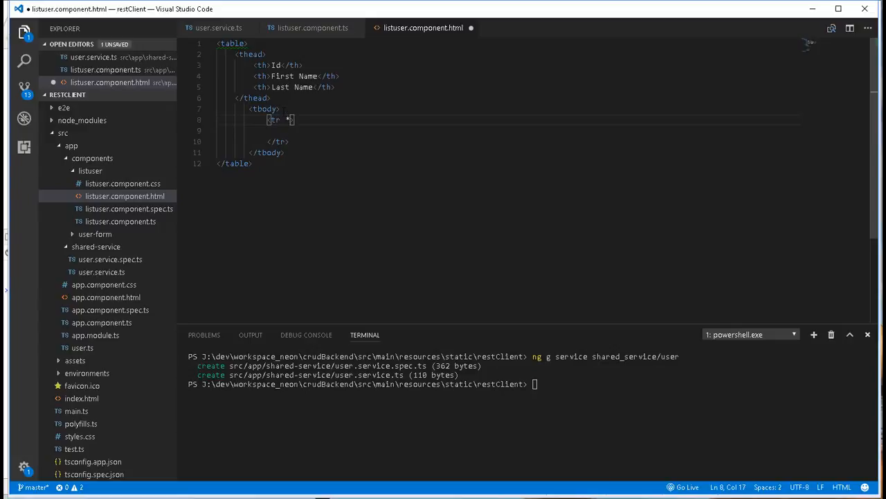
type("ngFor")
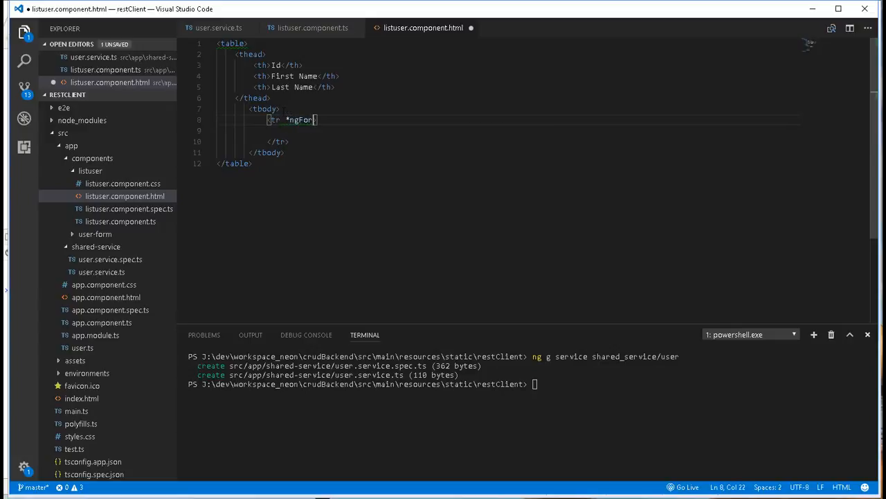
type("=\"")
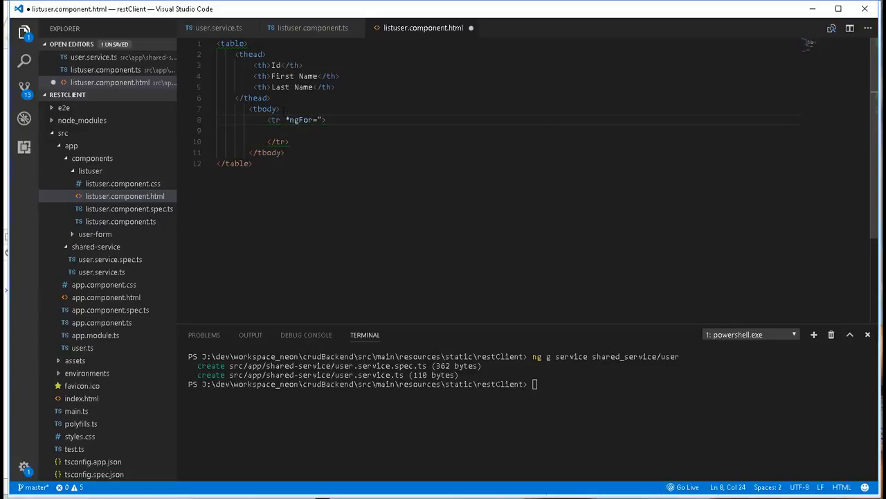
type("\"")
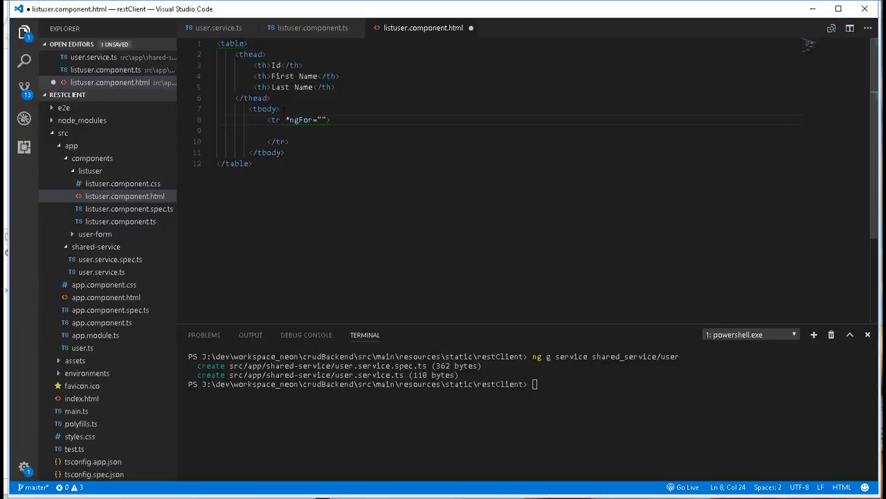
type("let user of user")
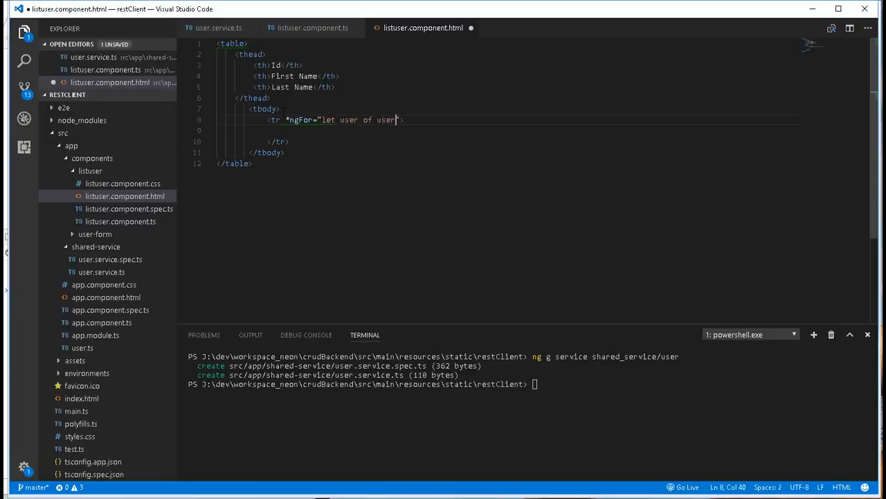
type("s")
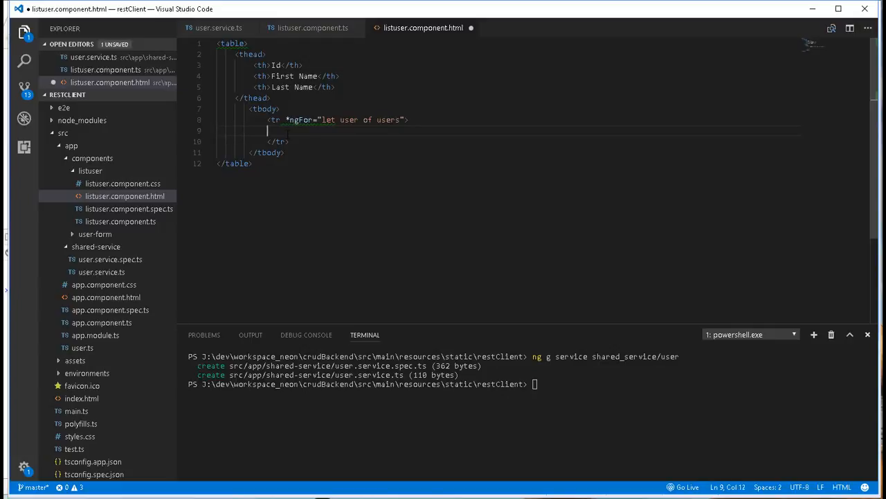
Fill the row with cells for {{user.id}}, {{user.fname}} and {{user.lname}}
type("<td></td>")
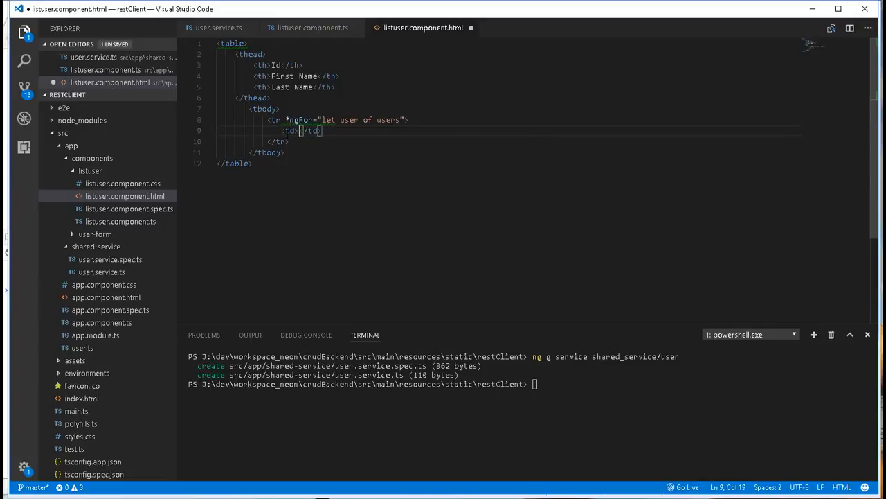
type("{{")
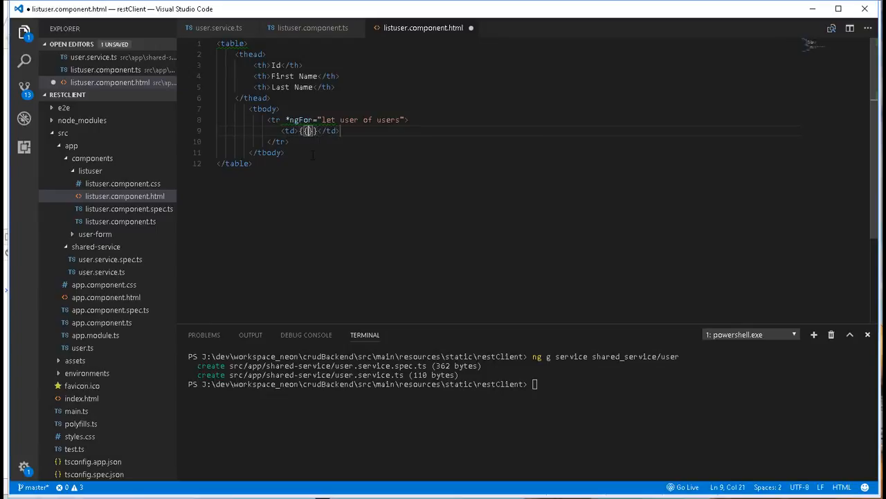
type("user.id")
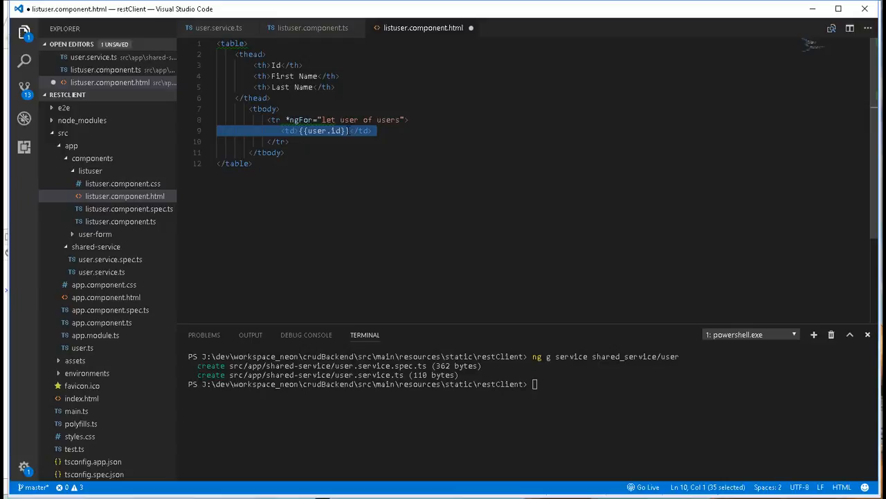
left_click(372, 130)
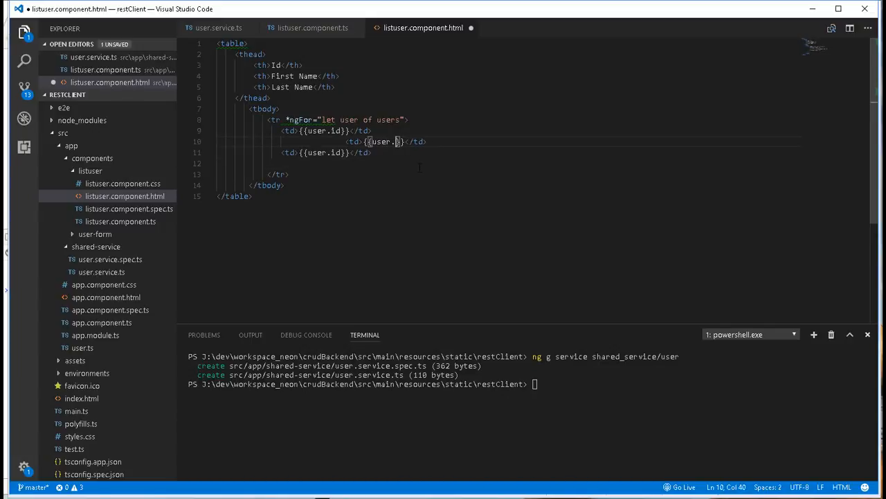
type("fname")
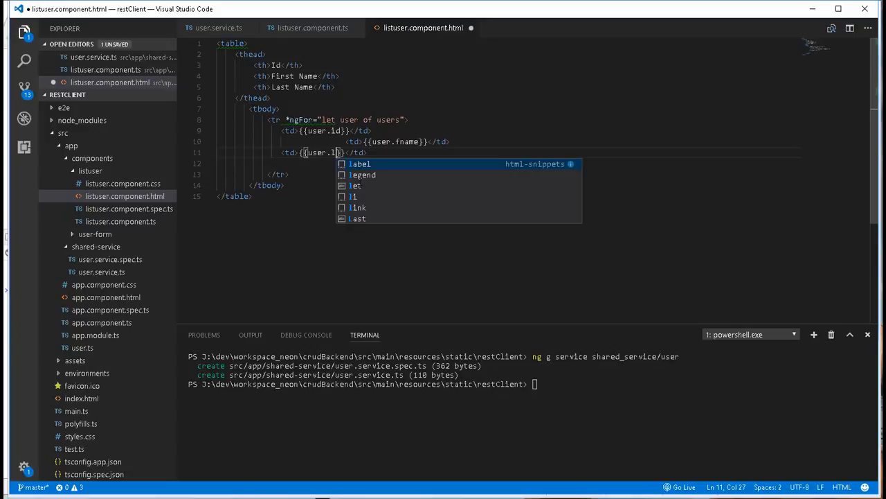
type("name")
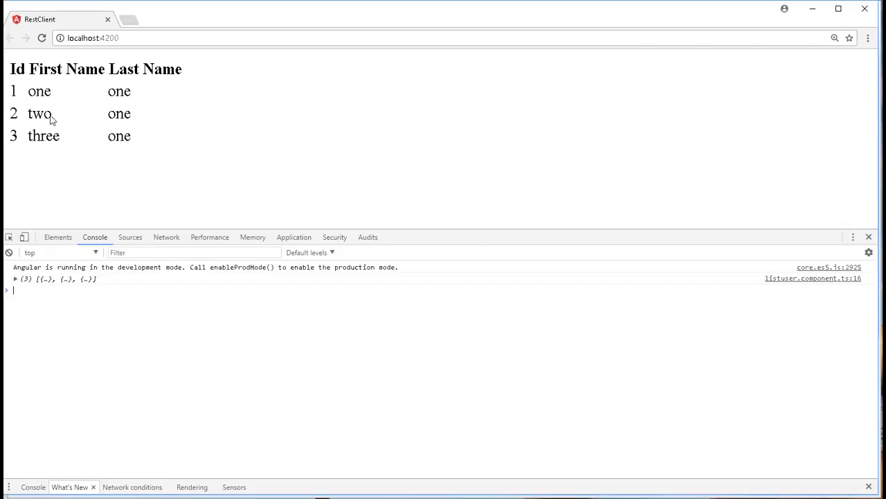
mouse_move(74, 132)
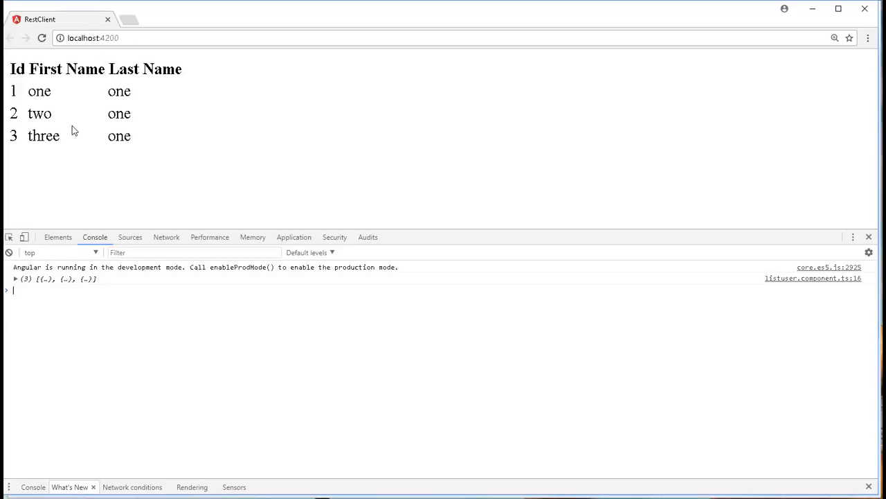
View the localhost:4200 page listing three users in a plain table
left_click_drag(14, 65, 139, 142)
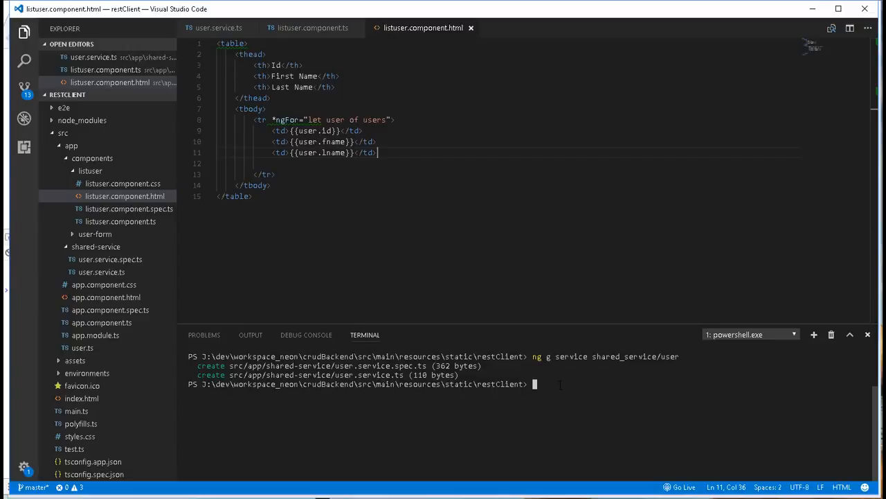
Install Bootstrap 4.0.0-beta into the project with npm install bootstrap@next --save
type("npm install bootst")
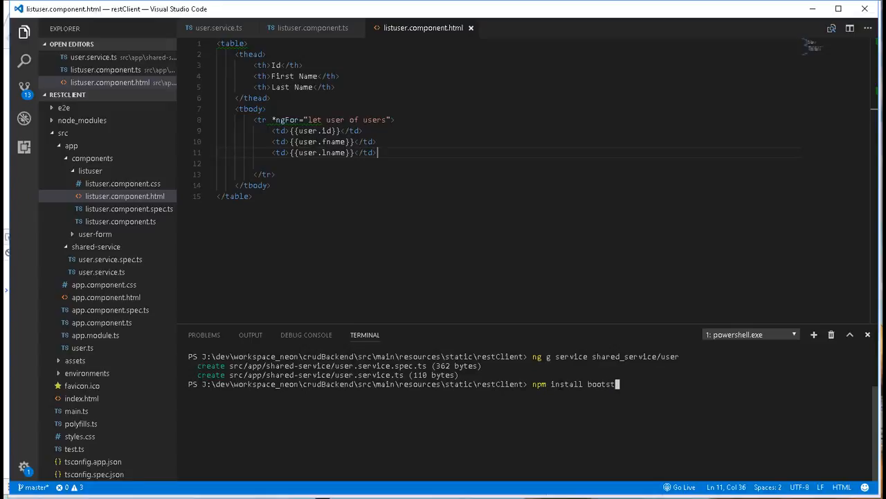
type("rape")
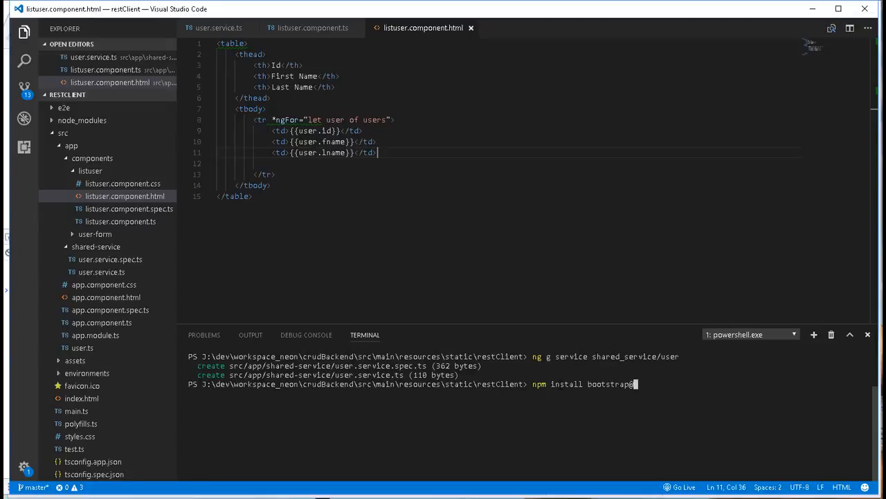
type("@next")
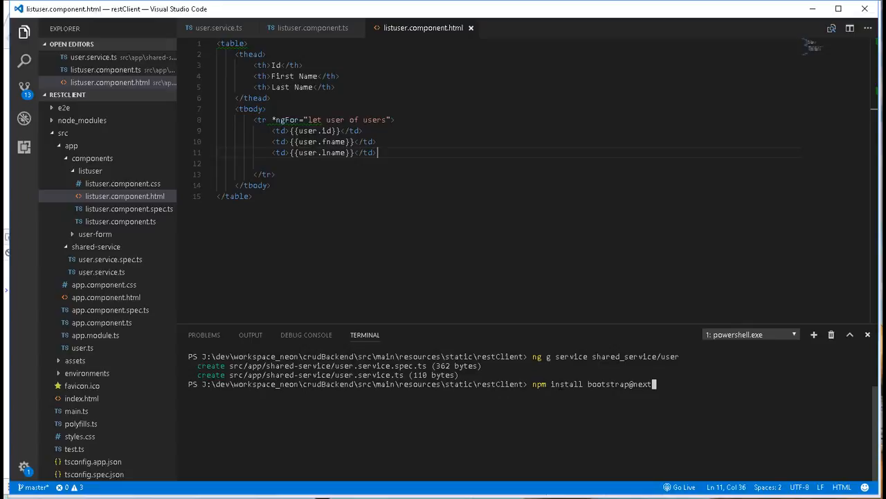
type("--ave")
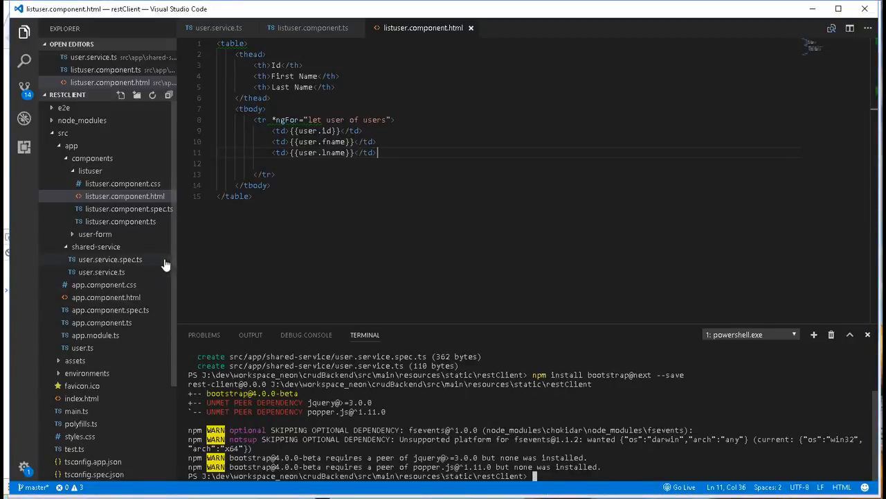
Open the .angular-cli.json project configuration from the Explorer
scroll("down", 3)
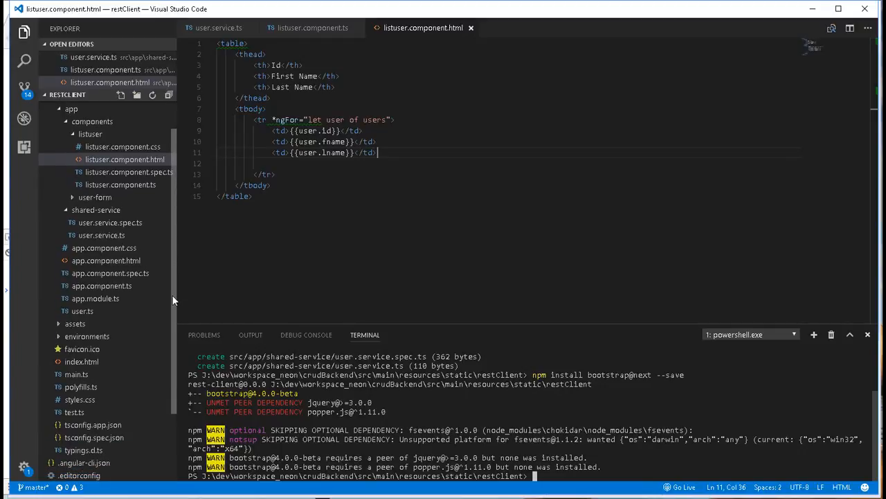
scroll("down", 3)
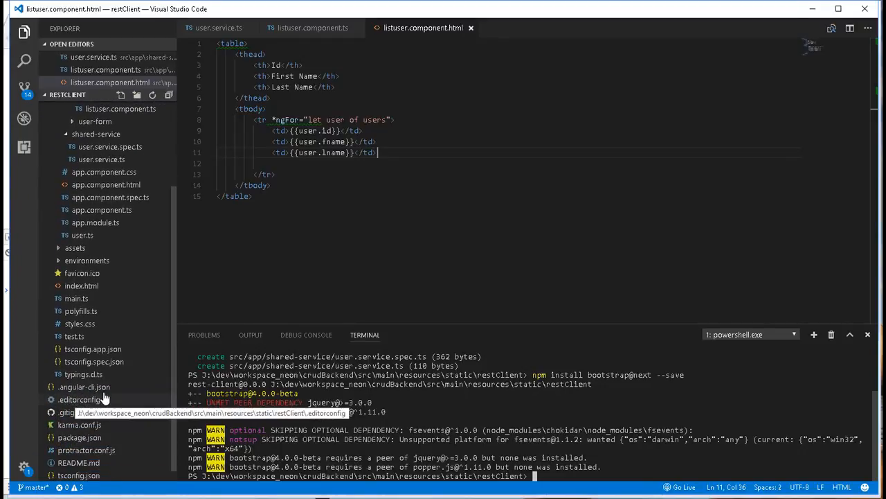
left_click(85, 399)
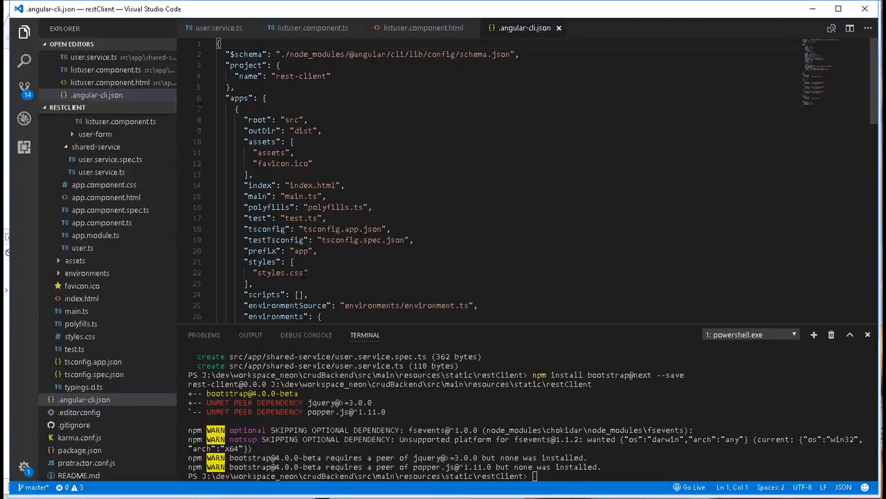
Add ../node_modules/bootstrap/dist/css/bootstrap.min.css to styles, then start adding table classes to <table>
key("Enter")
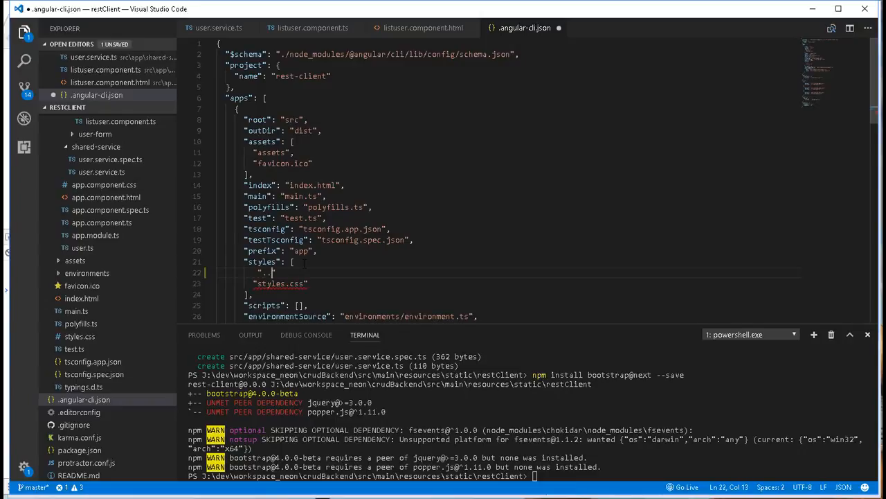
type("/")
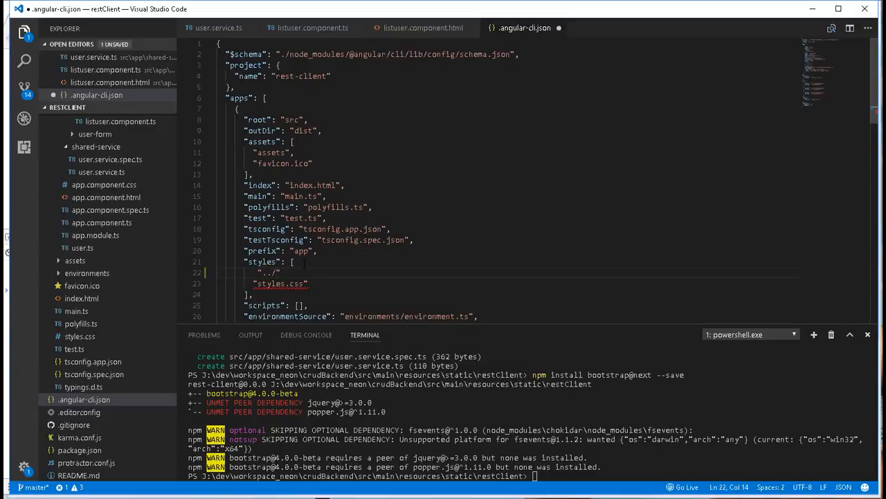
type("node_module")
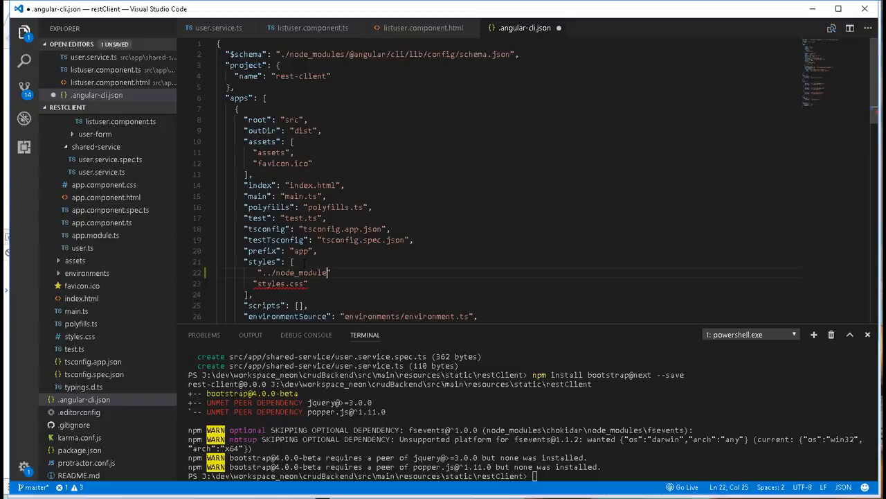
type("bootstrap")
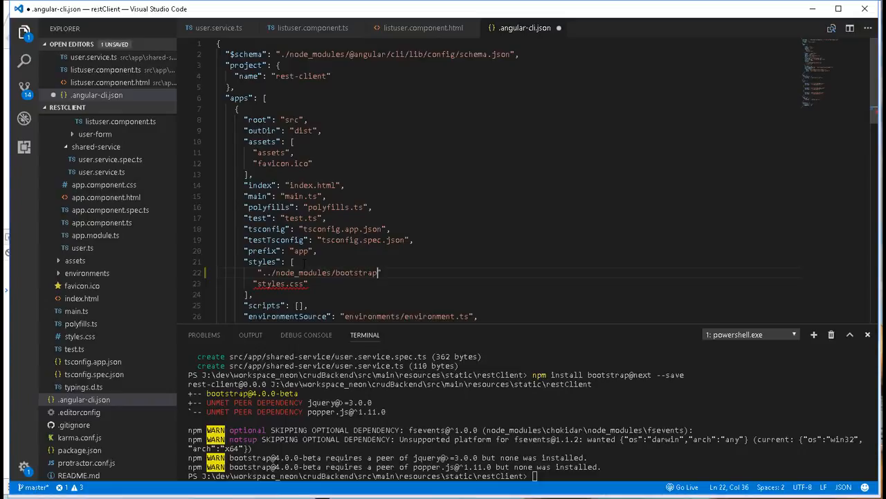
type("/dist")
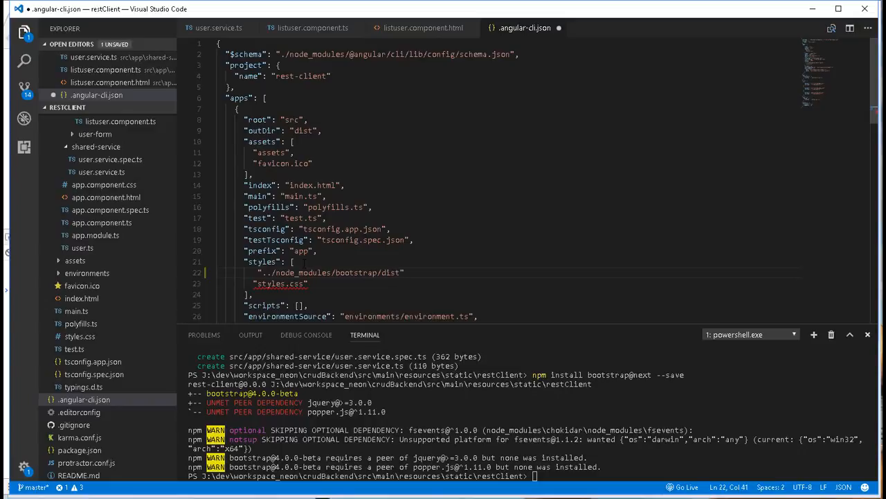
type("/css")
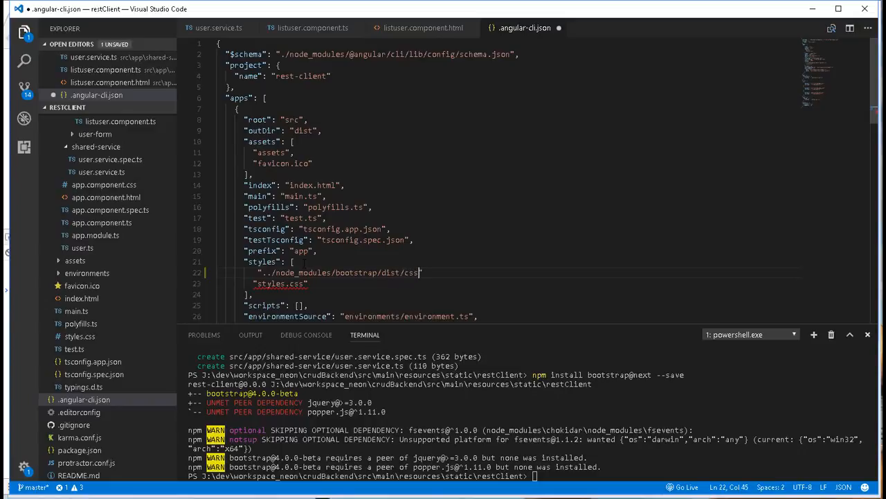
type("bootstrap.")
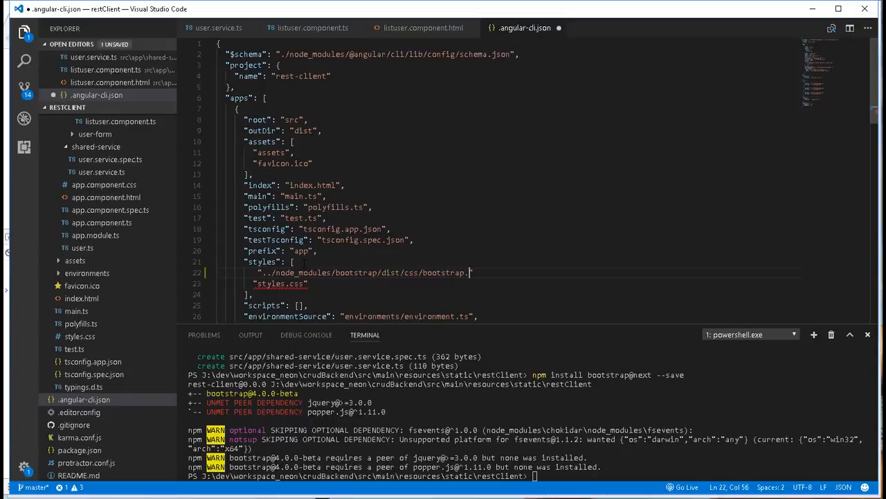
type("min.css")
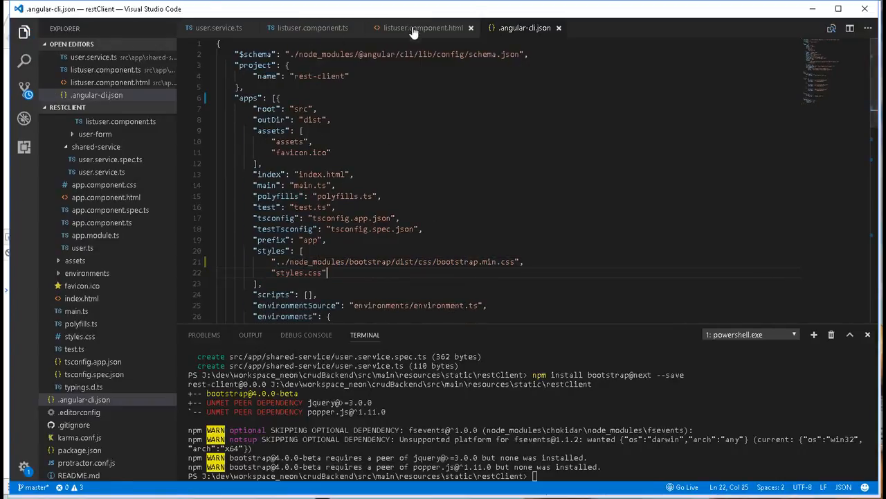
left_click(422, 28)
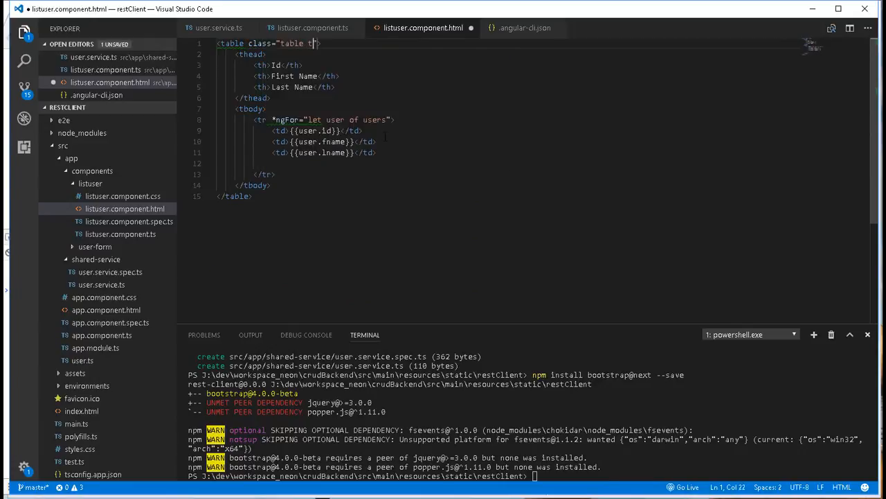
type("able")
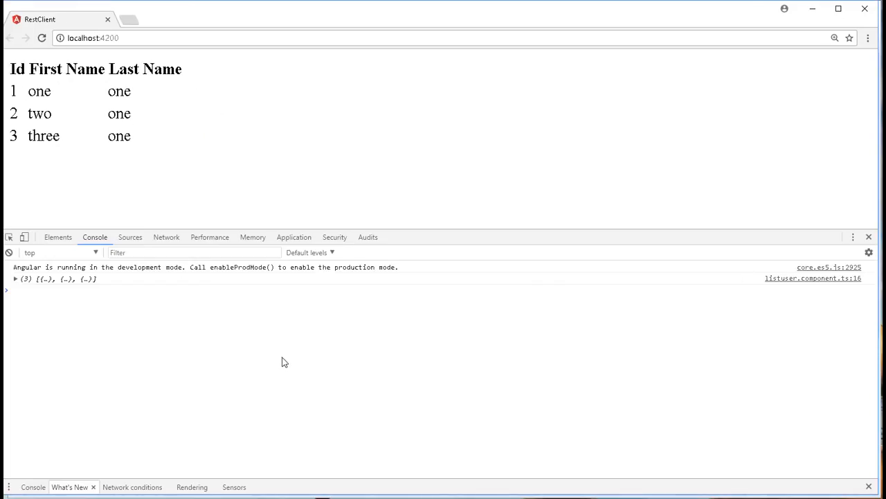
mouse_move(661, 438)
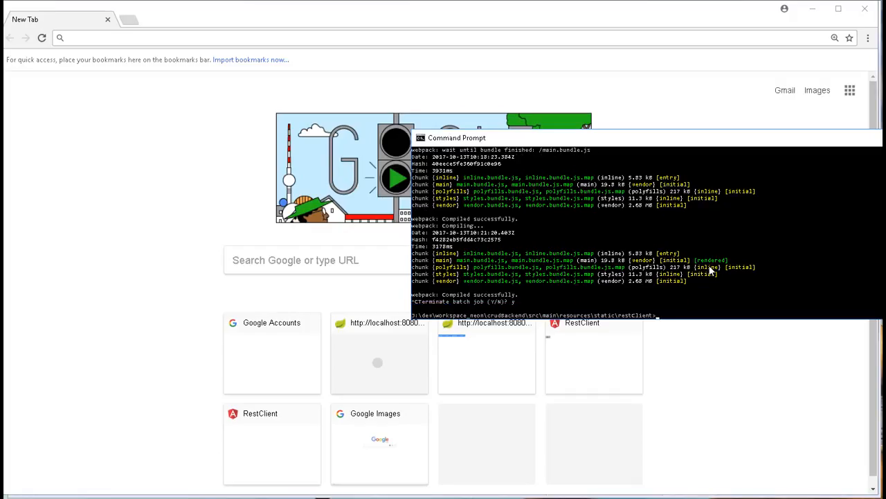
Restart the dev server with ng serve --open to view the Bootstrap-styled table
type("ng serve --open")
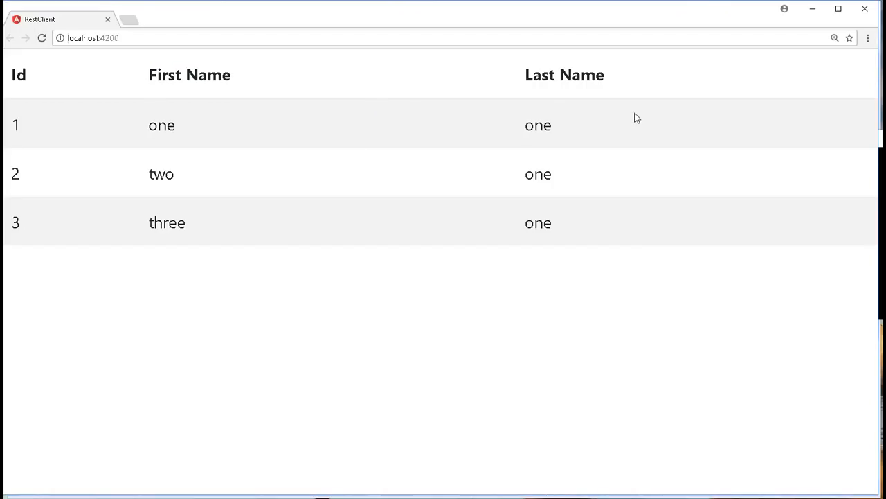
mouse_move(466, 164)
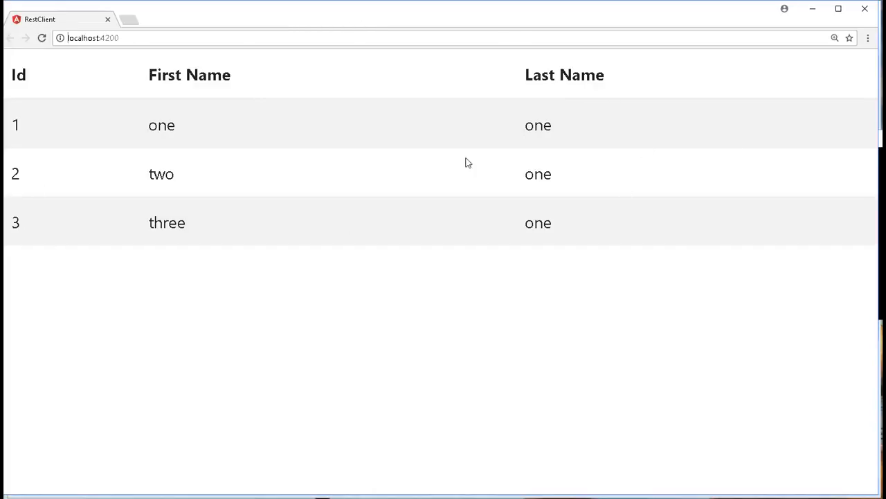
mouse_move(293, 306)
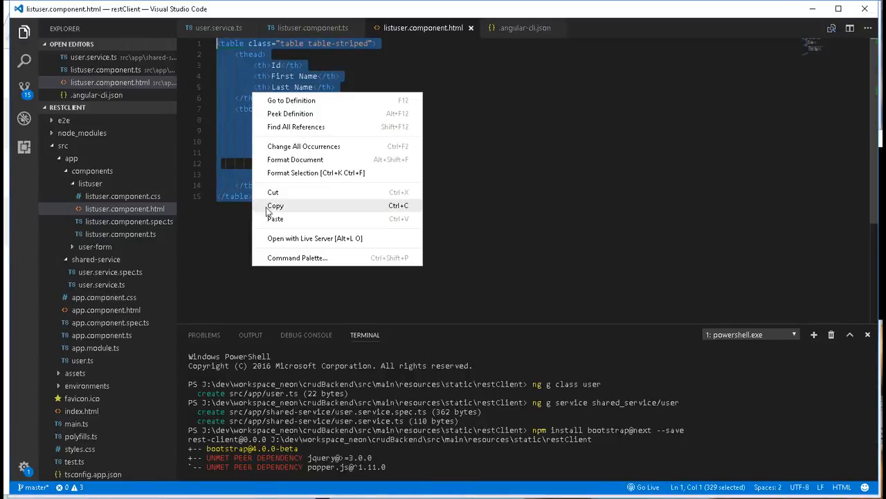
Wrap the table markup in a <div class="container"> and reformat the document
left_click(273, 192)
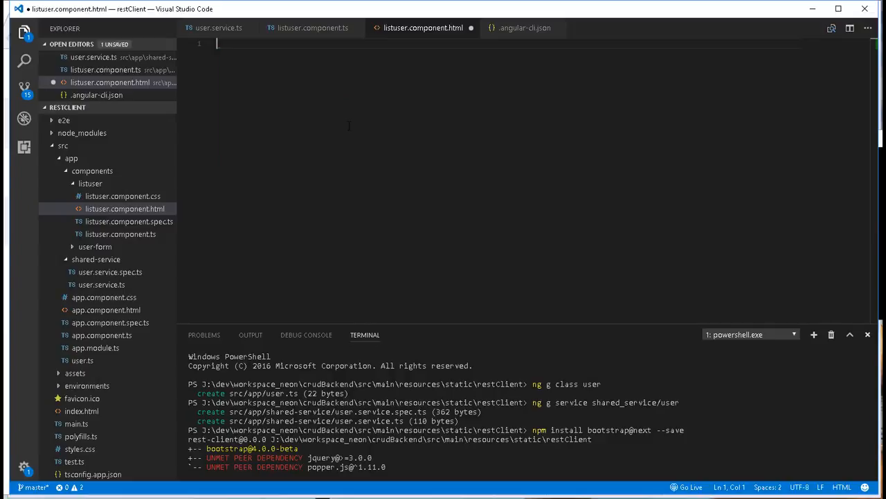
type("d")
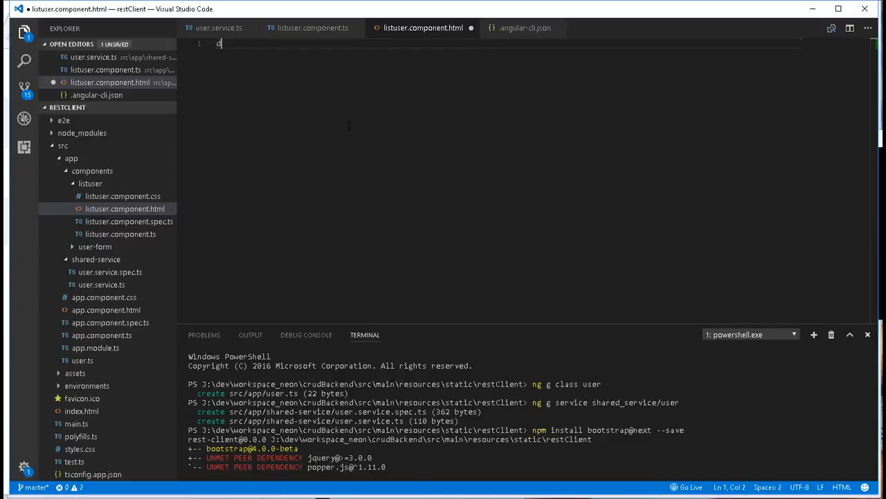
type("iv class=\"container\"></div>")
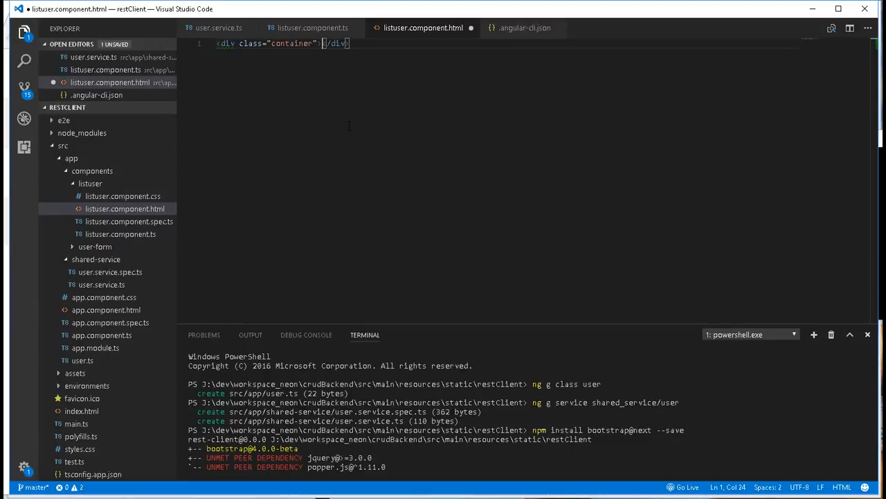
key("Enter")
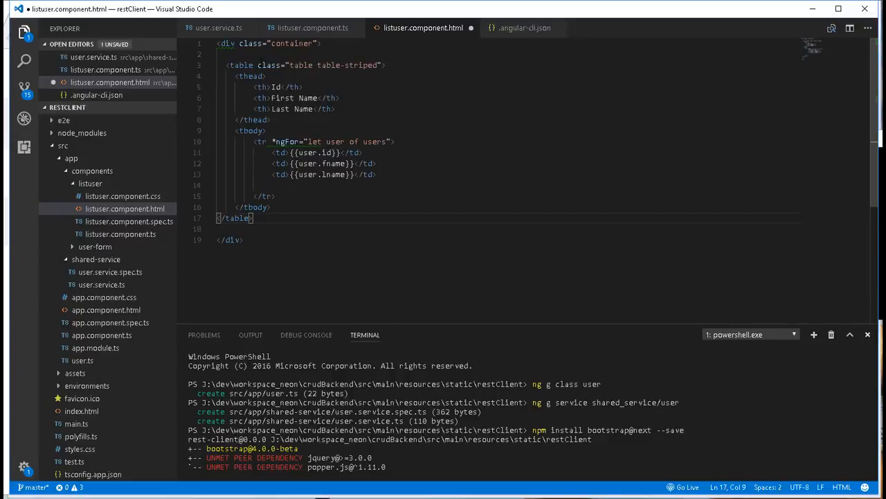
key("ctrl+s")
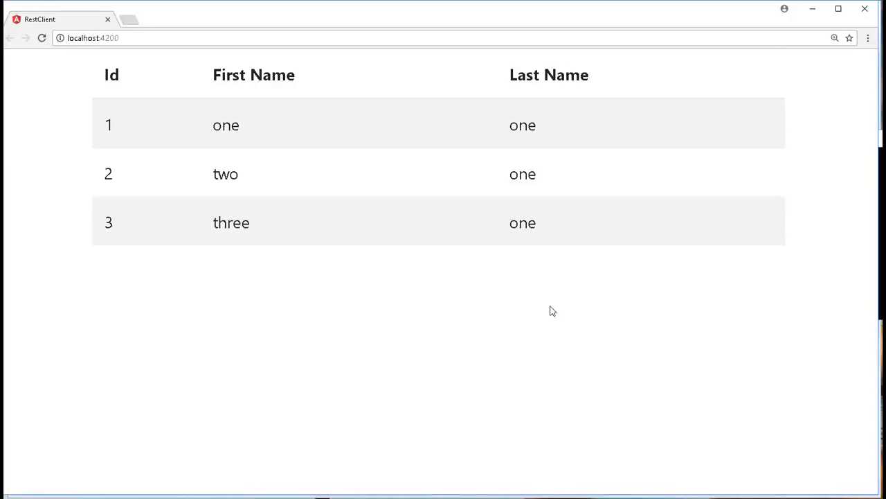
mouse_move(648, 286)
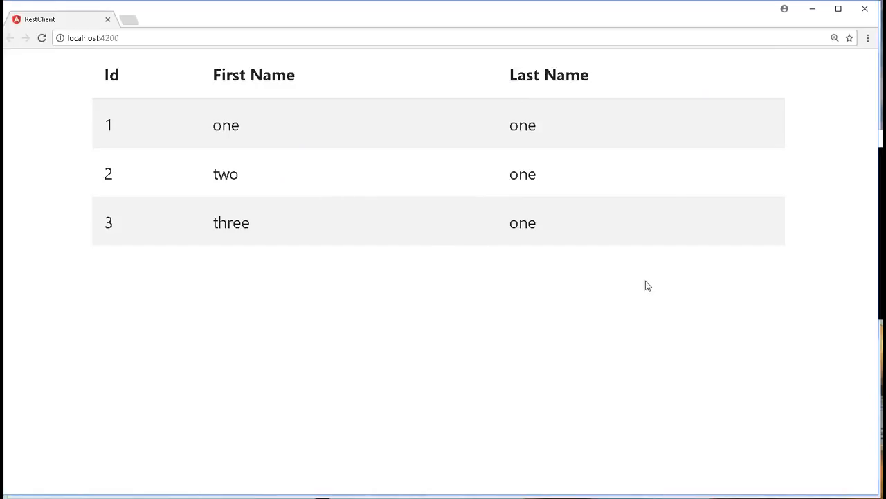
mouse_move(663, 135)
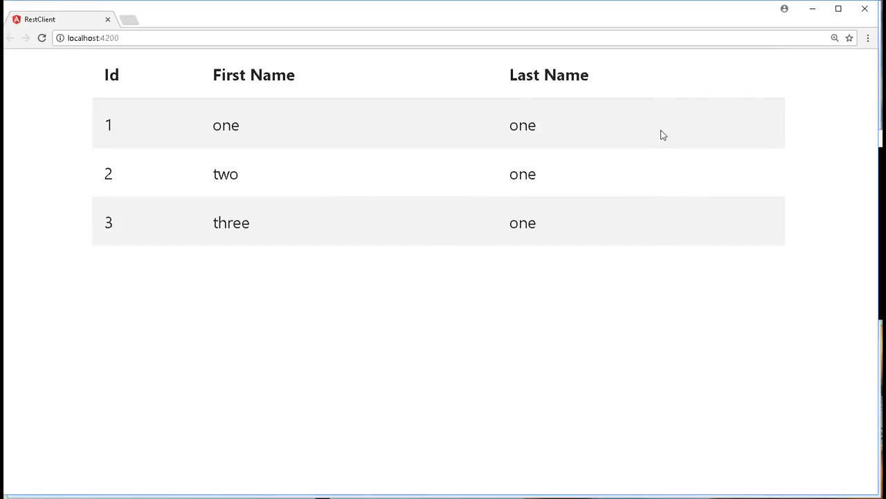
mouse_move(752, 138)
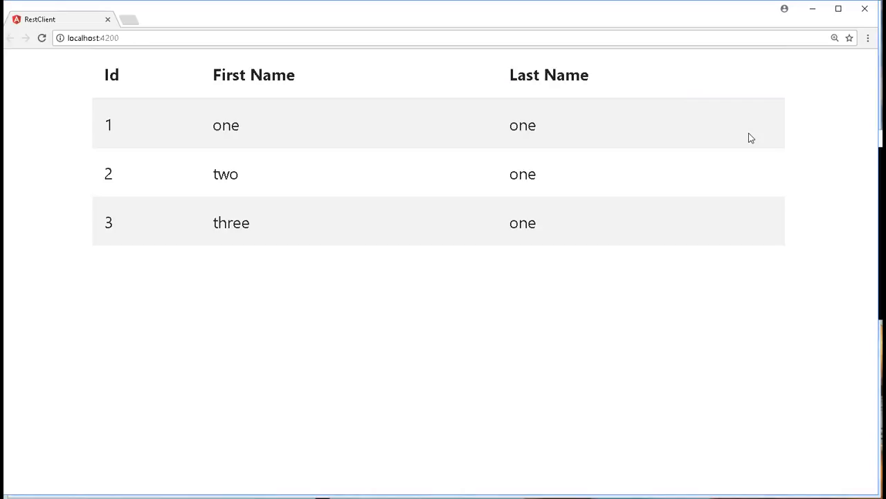
mouse_move(801, 427)
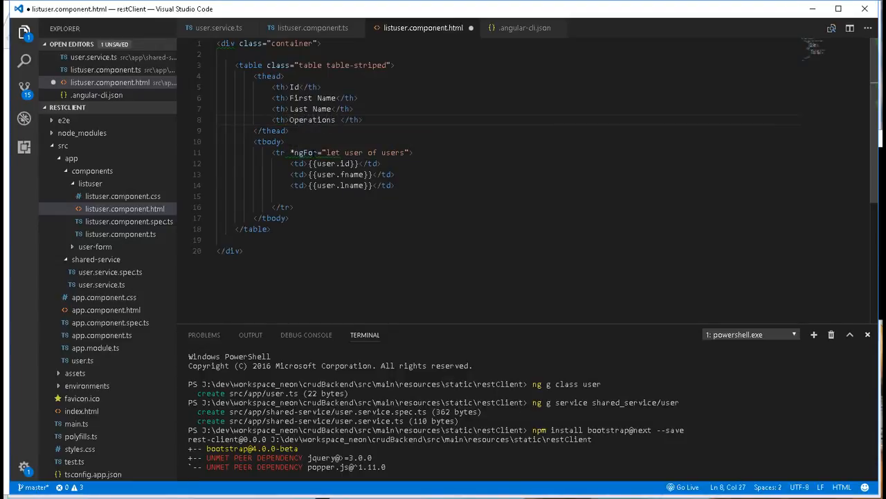
Add a row cell with a btn btn-danger Delete button
key("Enter")
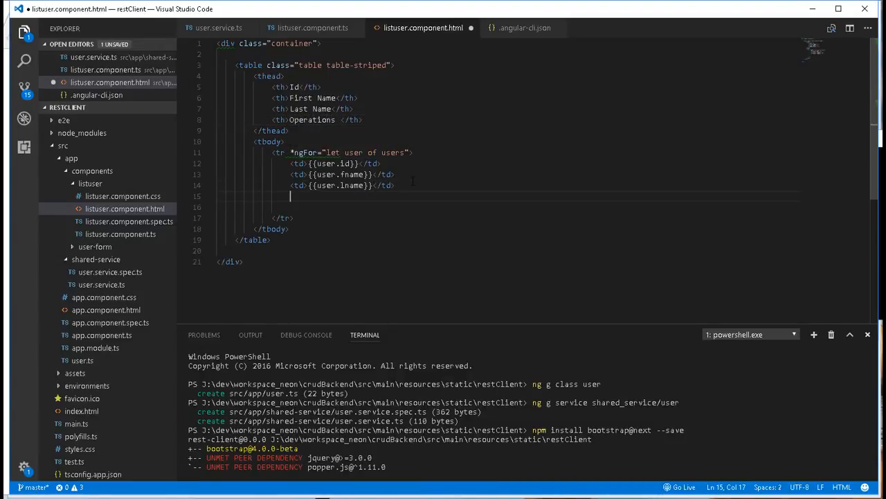
type("<td")
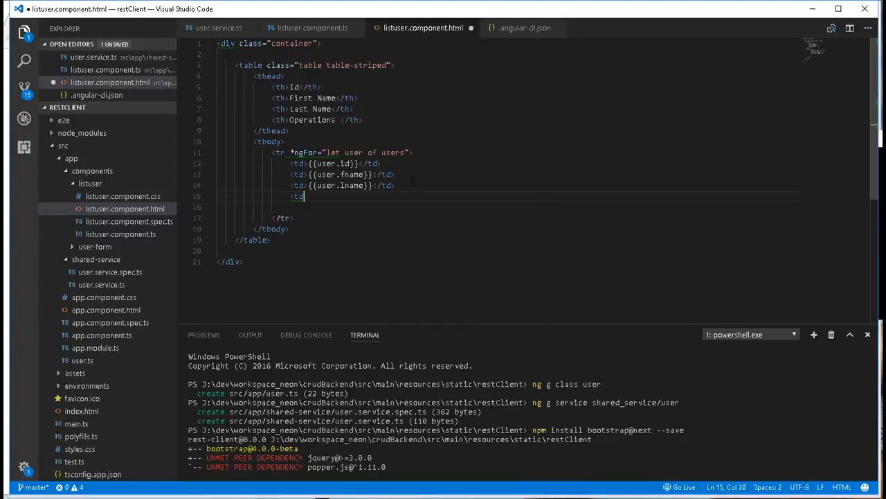
type("></td>")
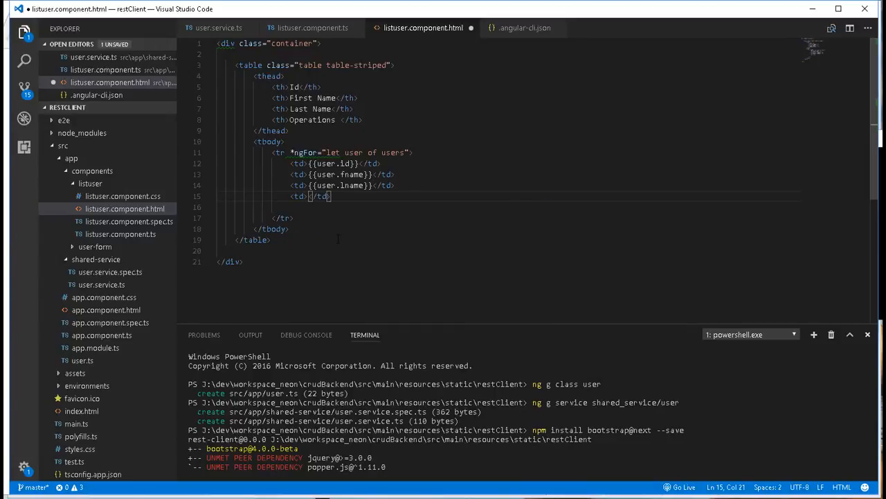
type("<button type=\"\"></button>")
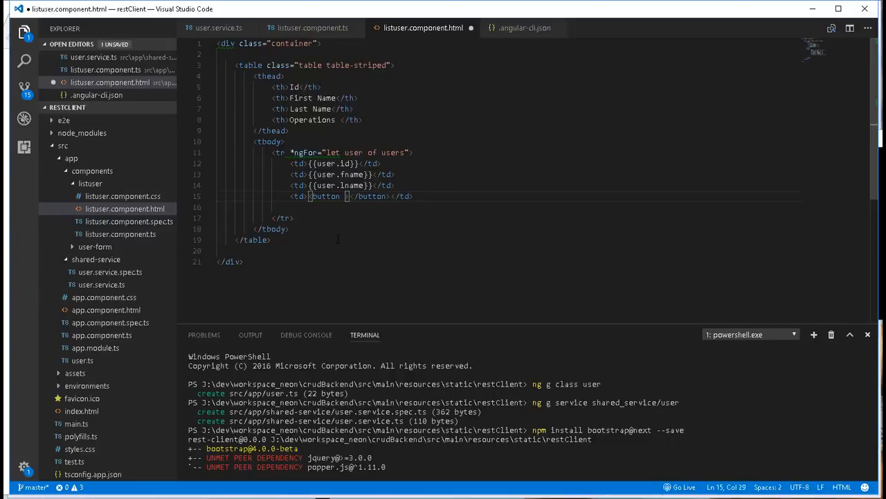
type("class=\"btn")
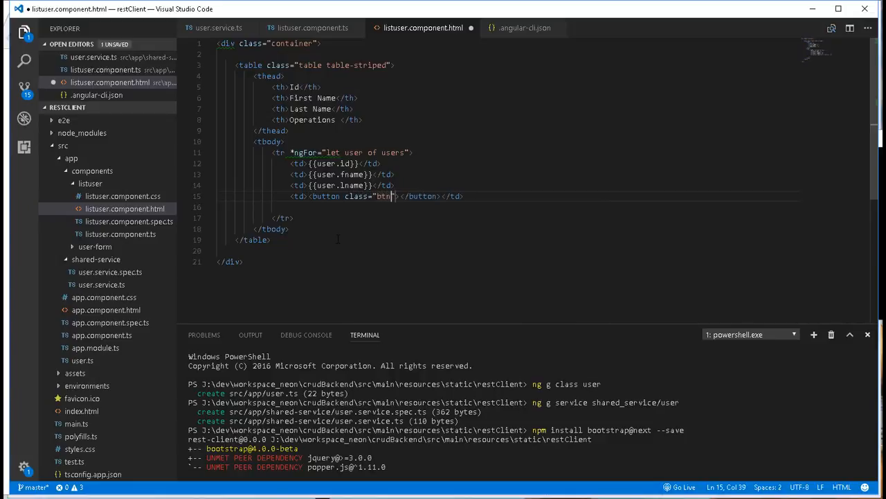
type("btn-dage")
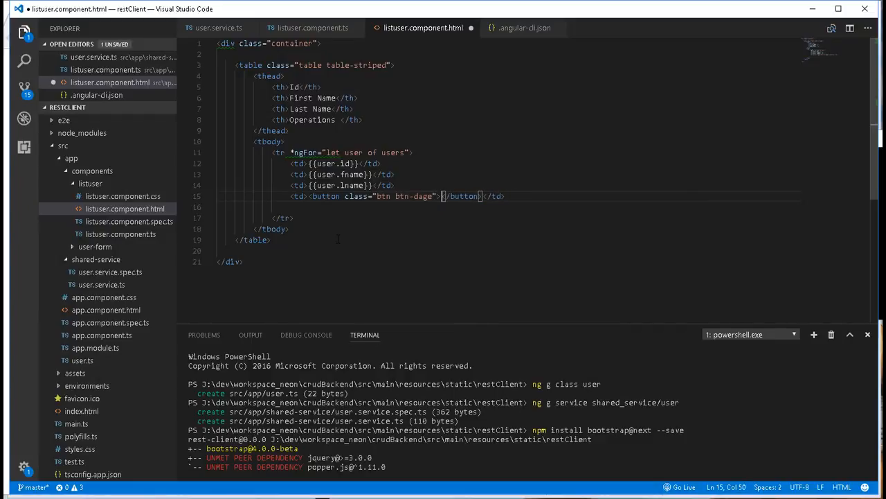
type("Delete")
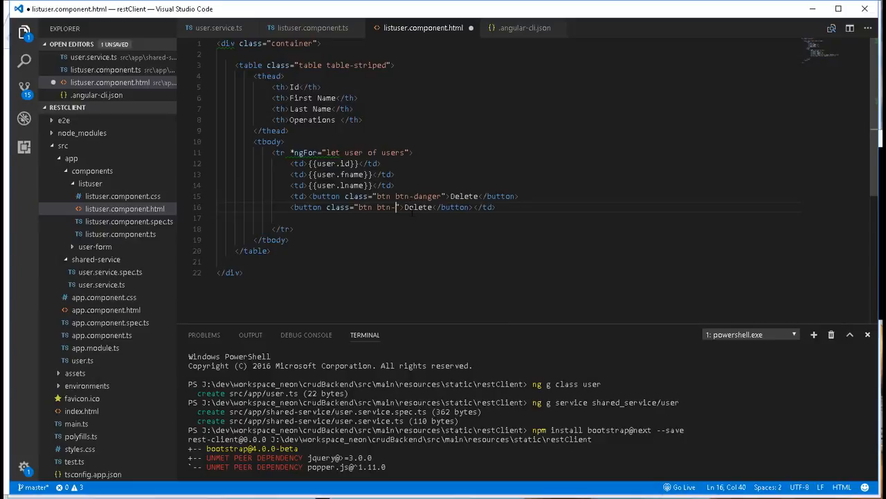
Add a btn-primary Edit button beside Delete and a New User button
type("or")
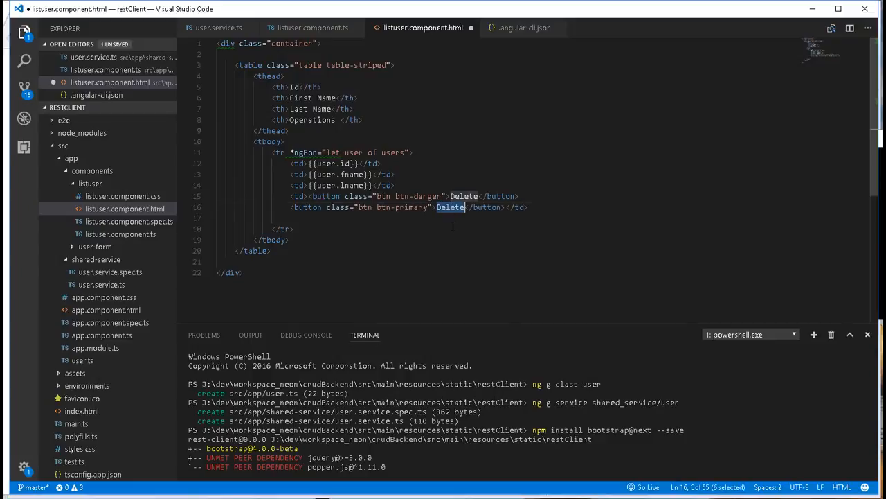
type("Edit")
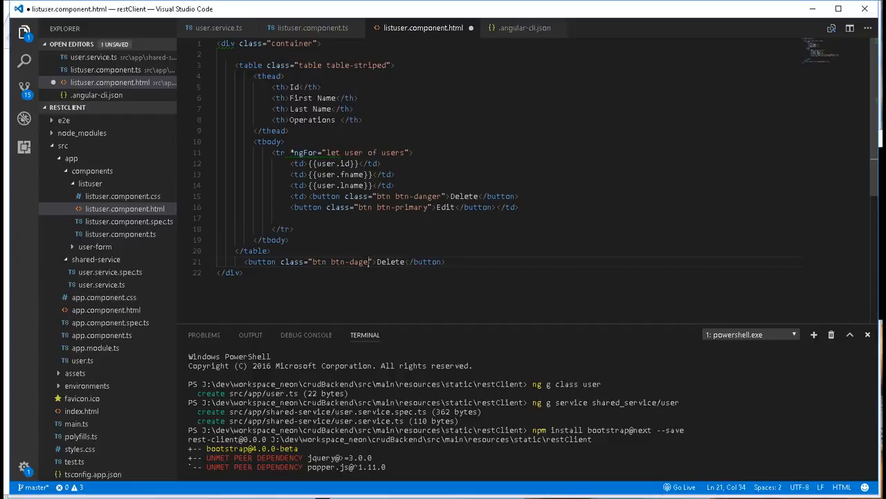
key("BackSpace")
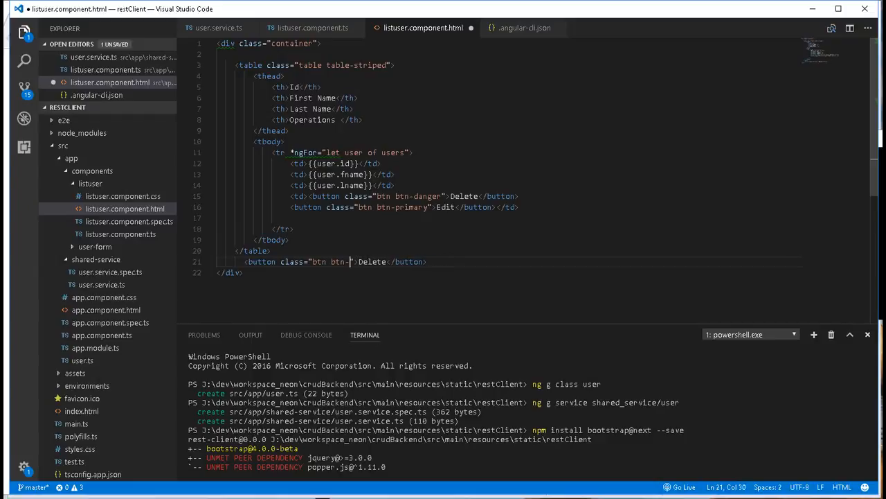
type("primary")
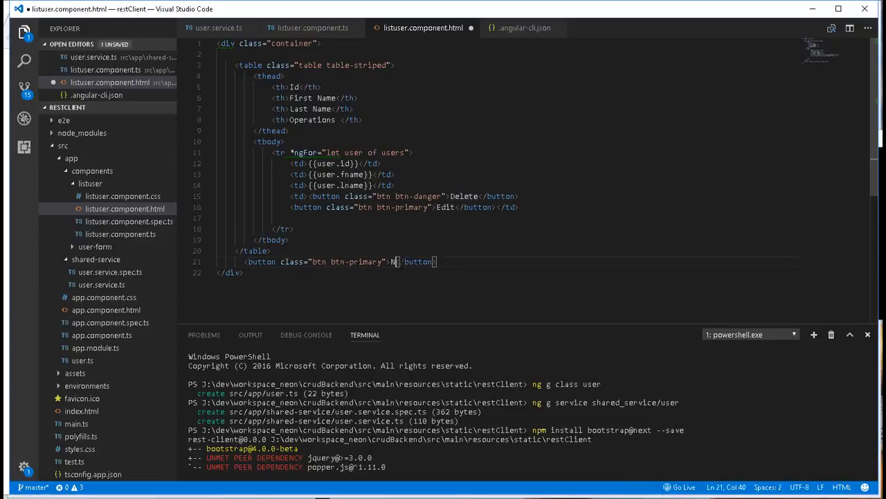
type("ew User")
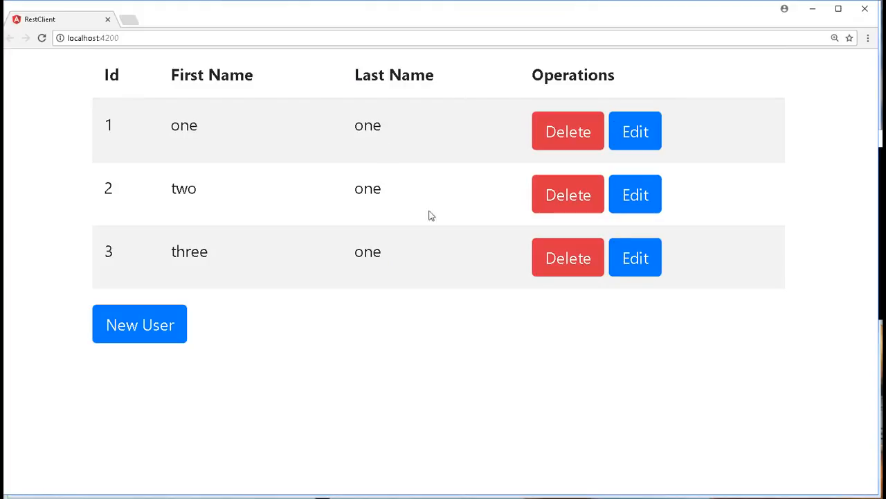
mouse_move(464, 393)
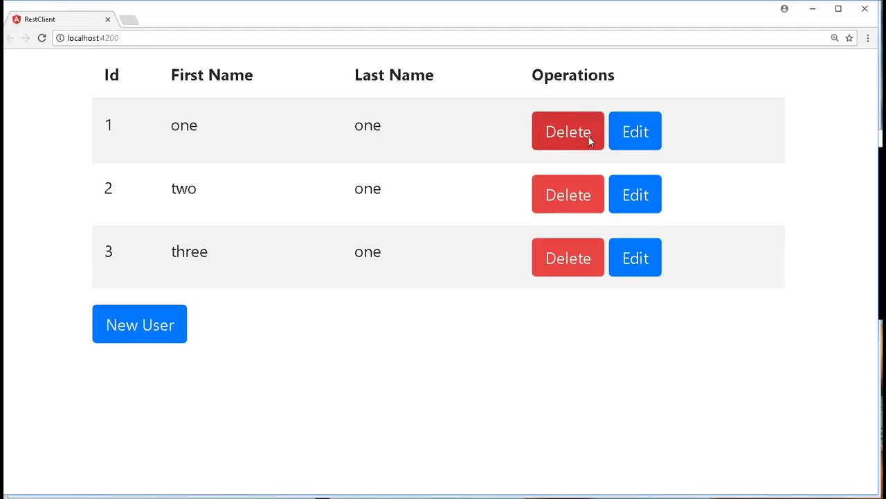
mouse_move(137, 349)
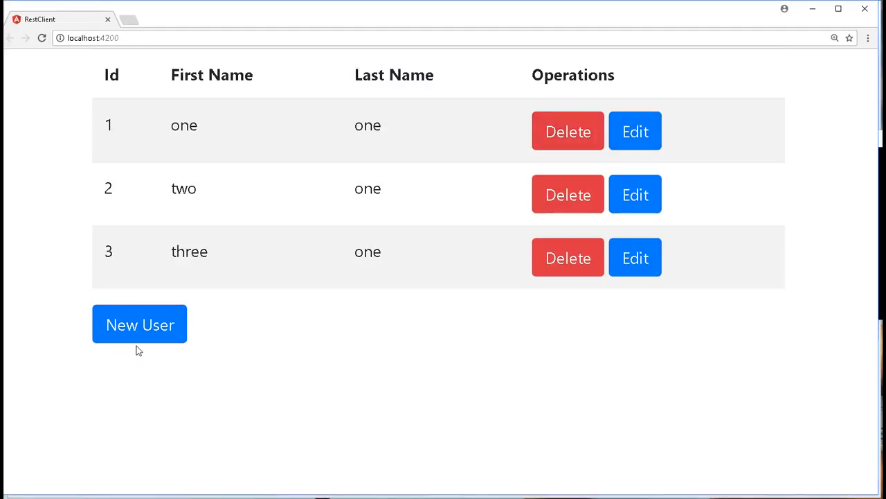
mouse_move(146, 367)
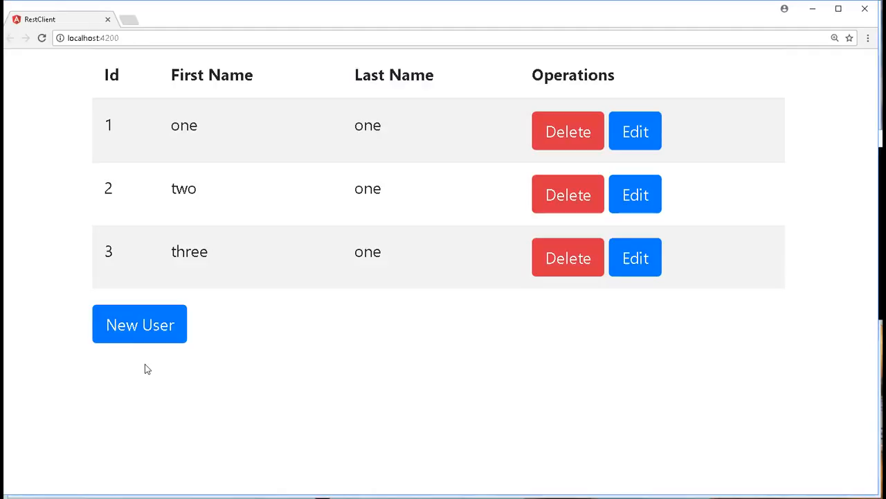